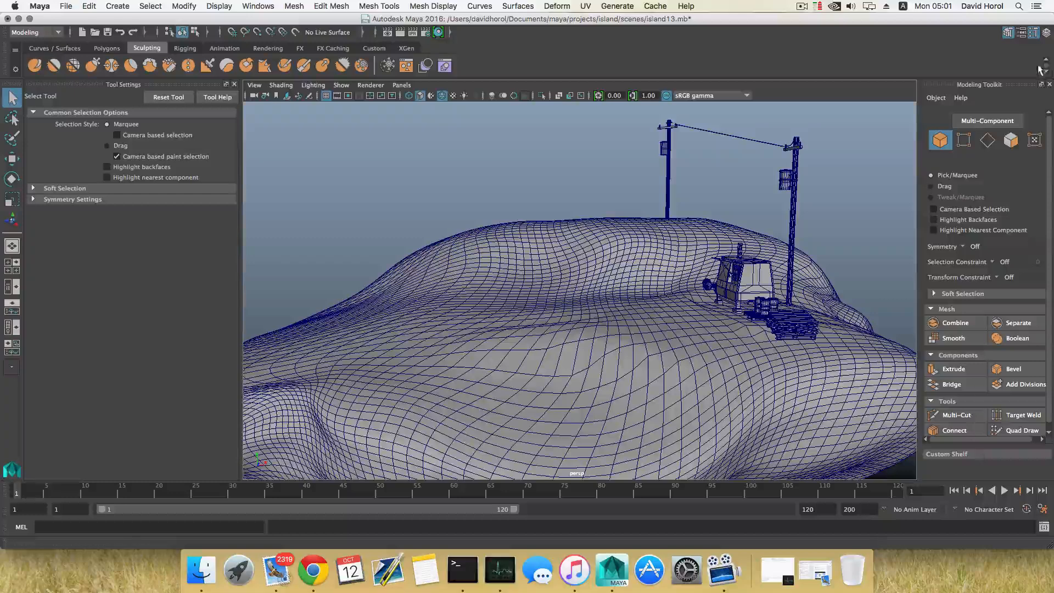
Hide layer1 and layer2 in the Layer Editor so only the empty grid shows
left_click(1021, 32)
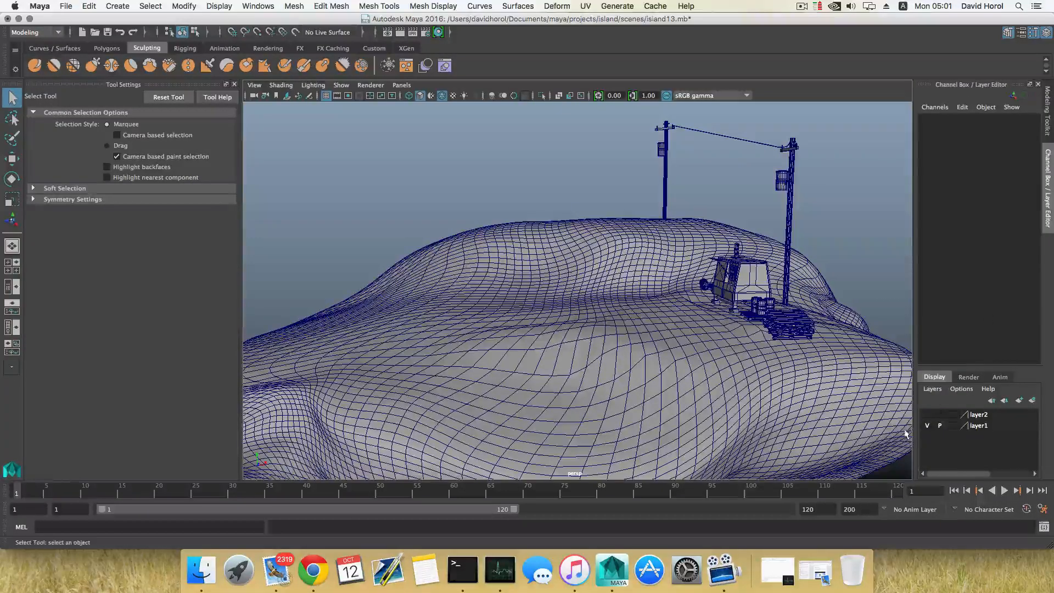
left_click(926, 425)
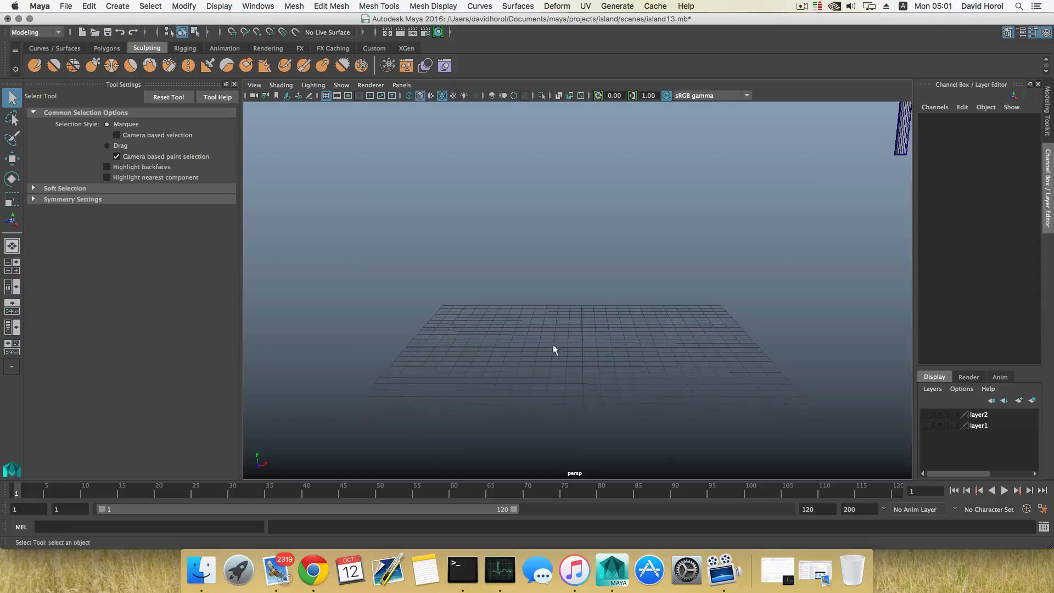
Create a polygon pipe rotated -90 on X and raised about 5 units above the grid
left_click(107, 48)
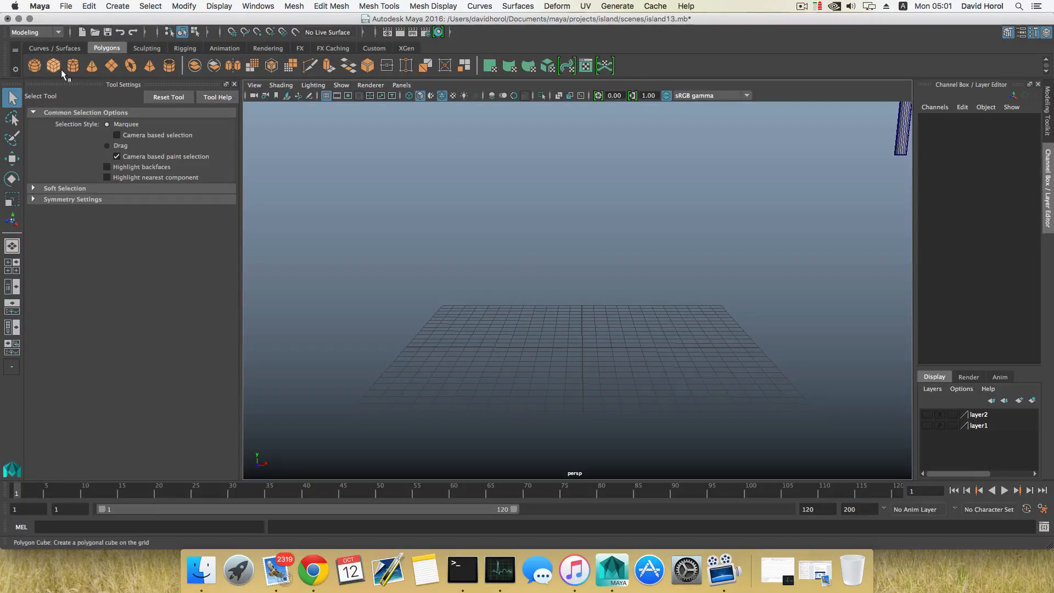
mouse_move(168, 65)
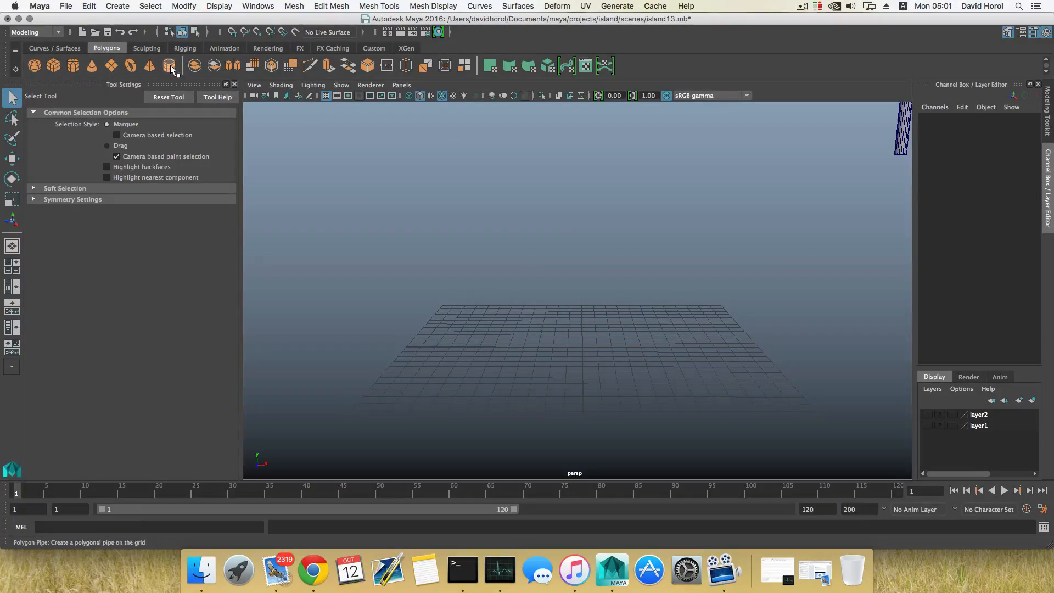
mouse_move(168, 66)
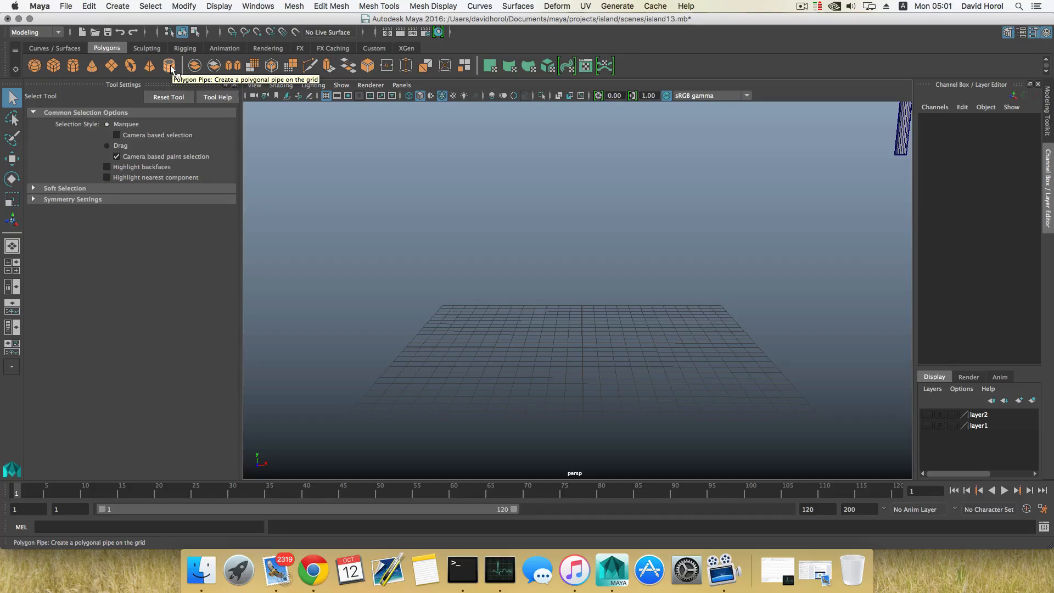
mouse_move(521, 341)
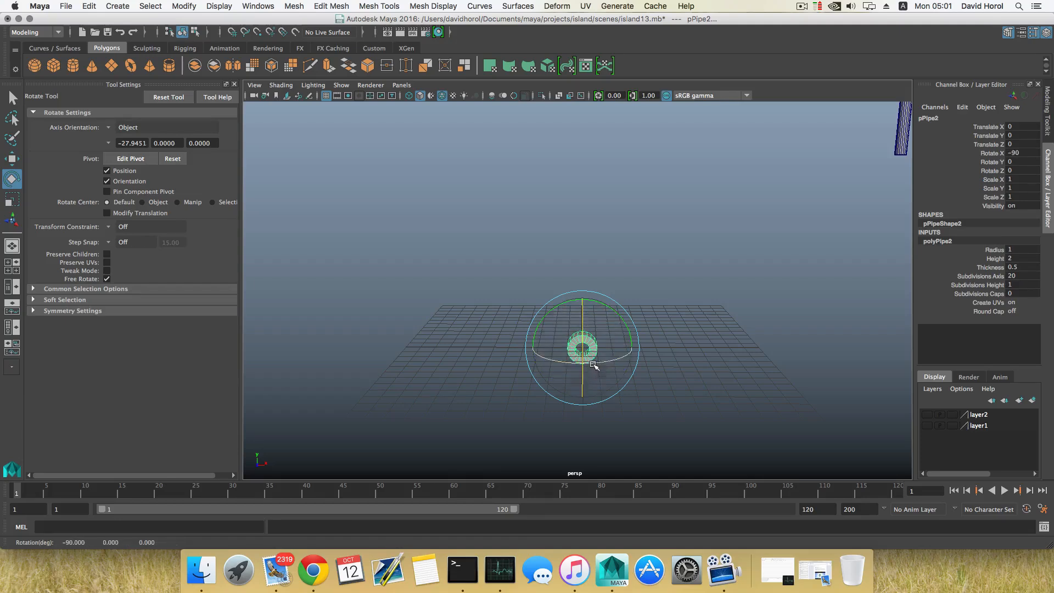
key("w")
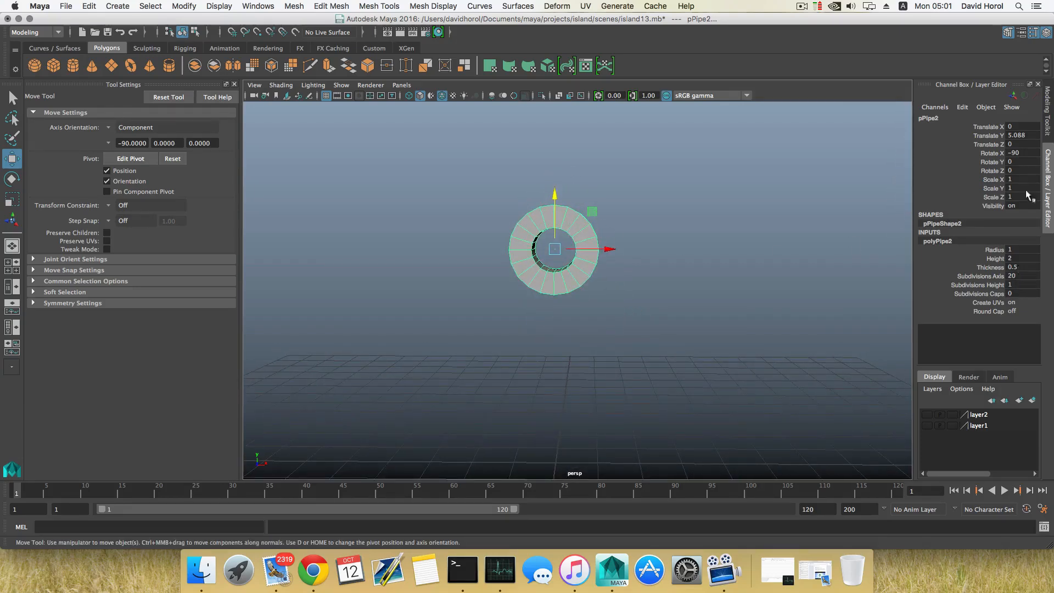
Reduce the polyPipe2 Thickness from 0.5 to 0.05 in the Attribute Editor
left_click(1033, 32)
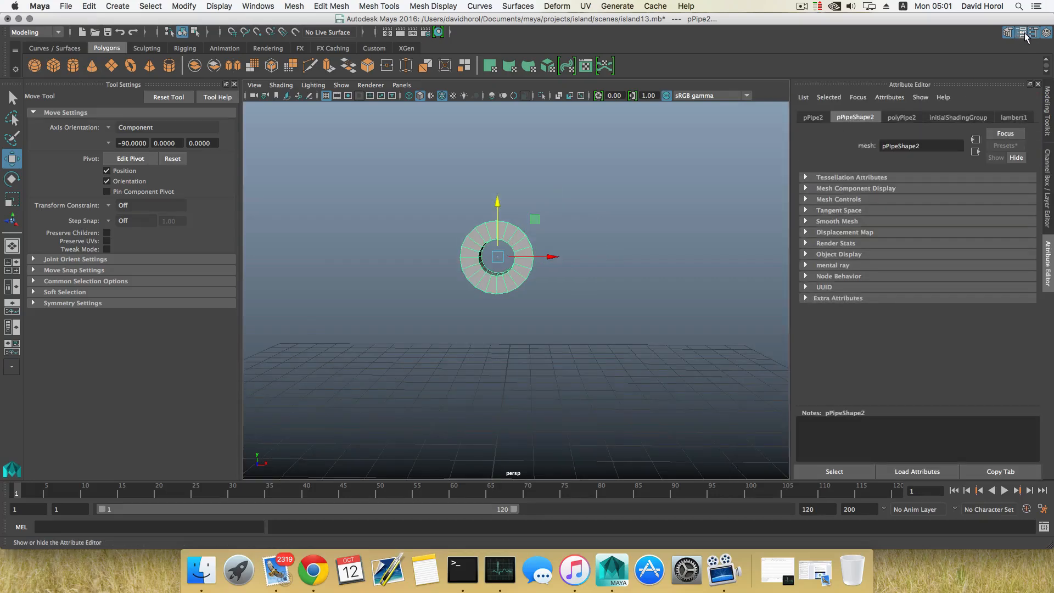
left_click(1013, 117)
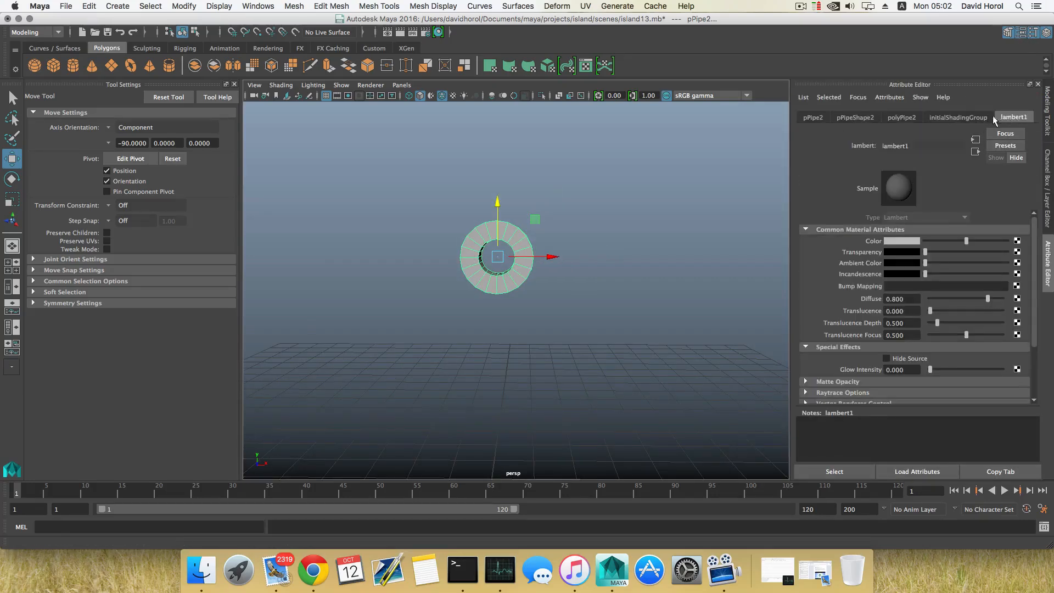
left_click(901, 117)
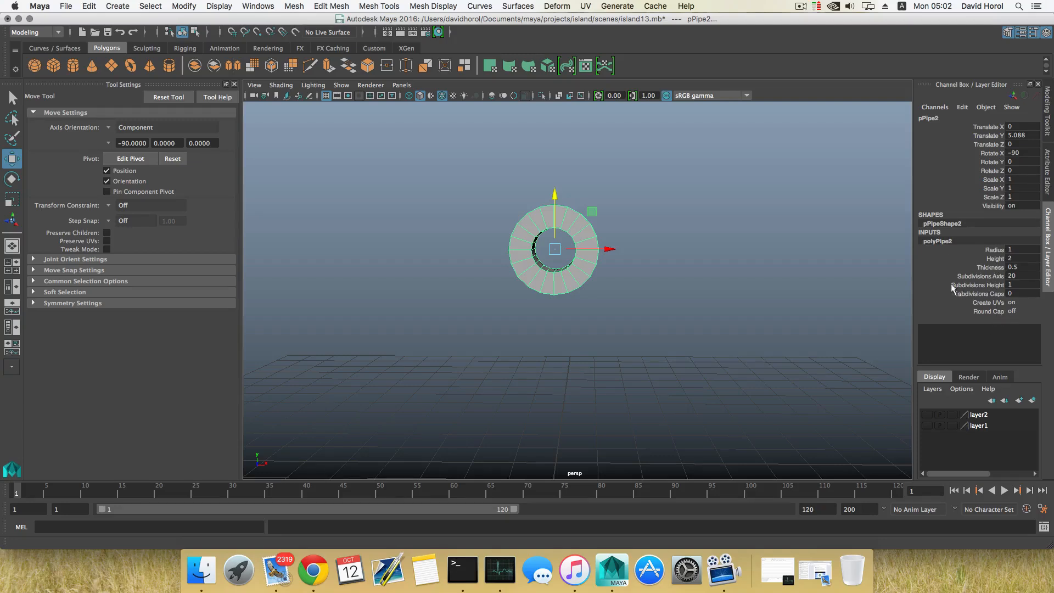
mouse_move(588, 261)
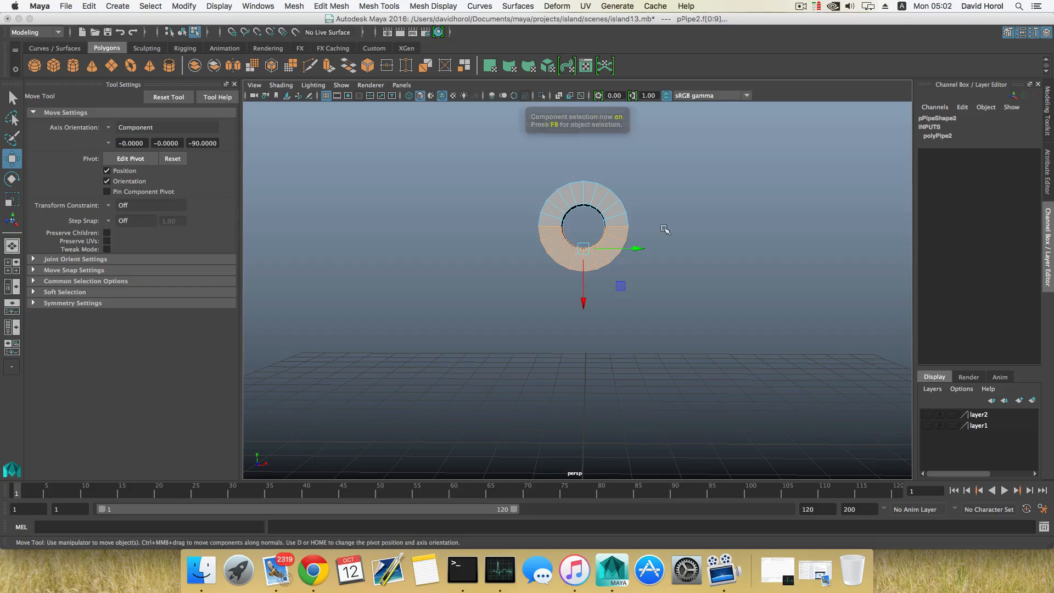
key("f8")
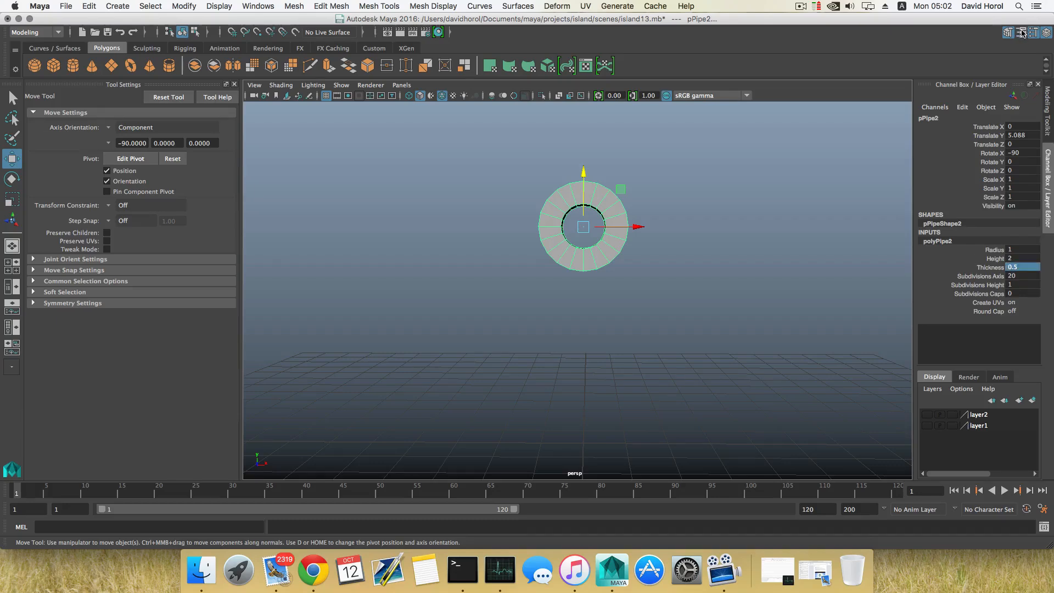
left_click(1021, 32)
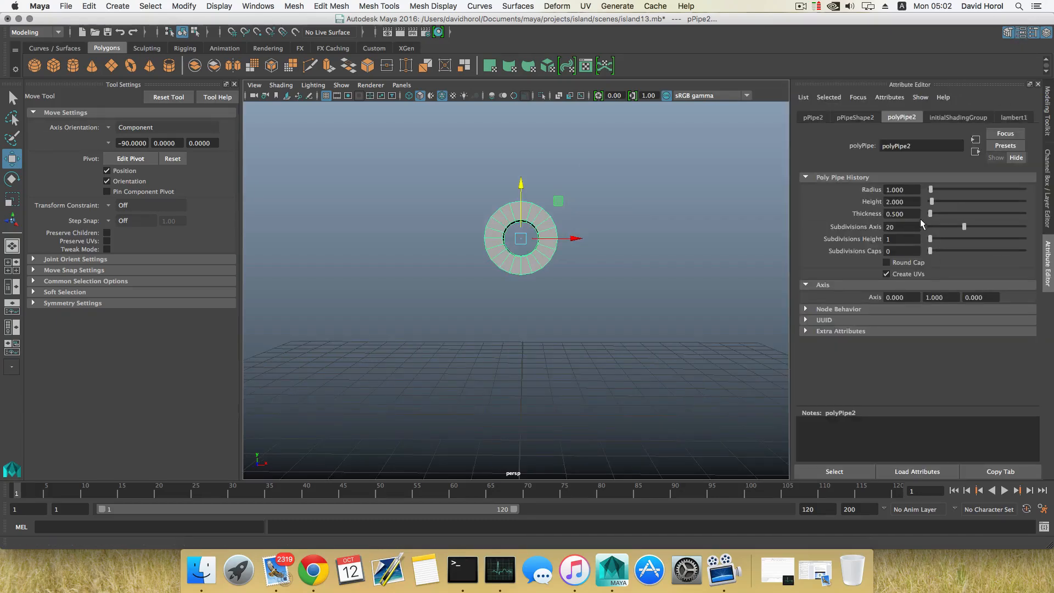
triple_click(895, 214)
type("0.050")
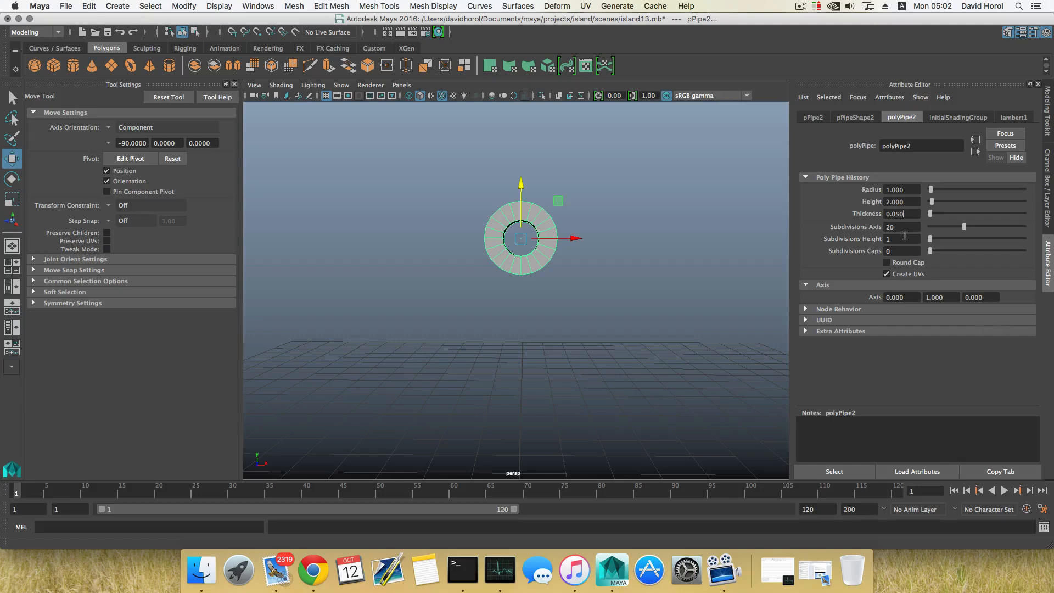
triple_click(900, 213)
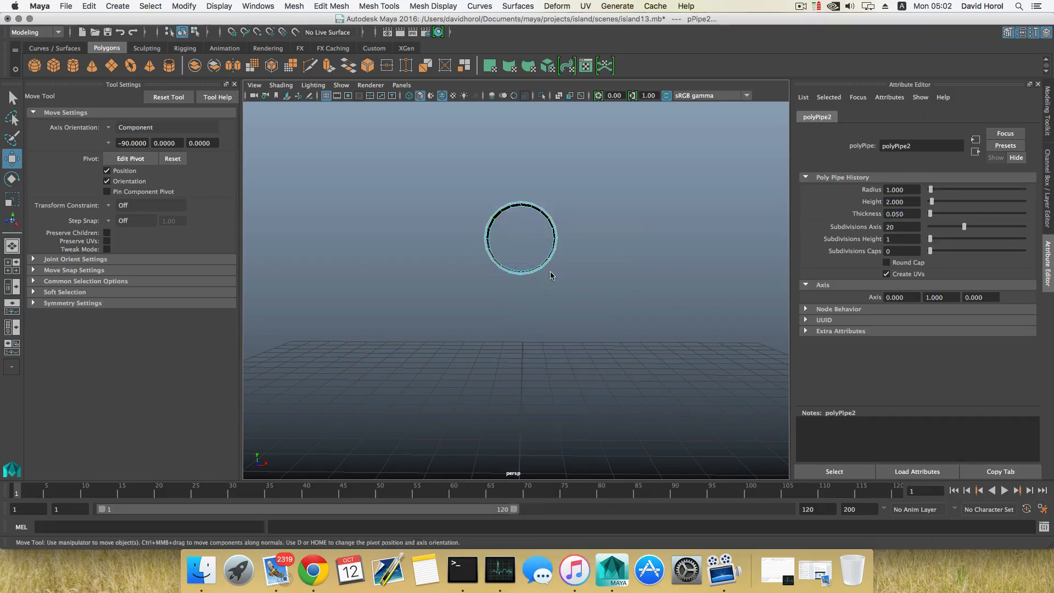
Delete the ring's lower-half faces and extrude both end edges down to the grid
left_click(521, 255)
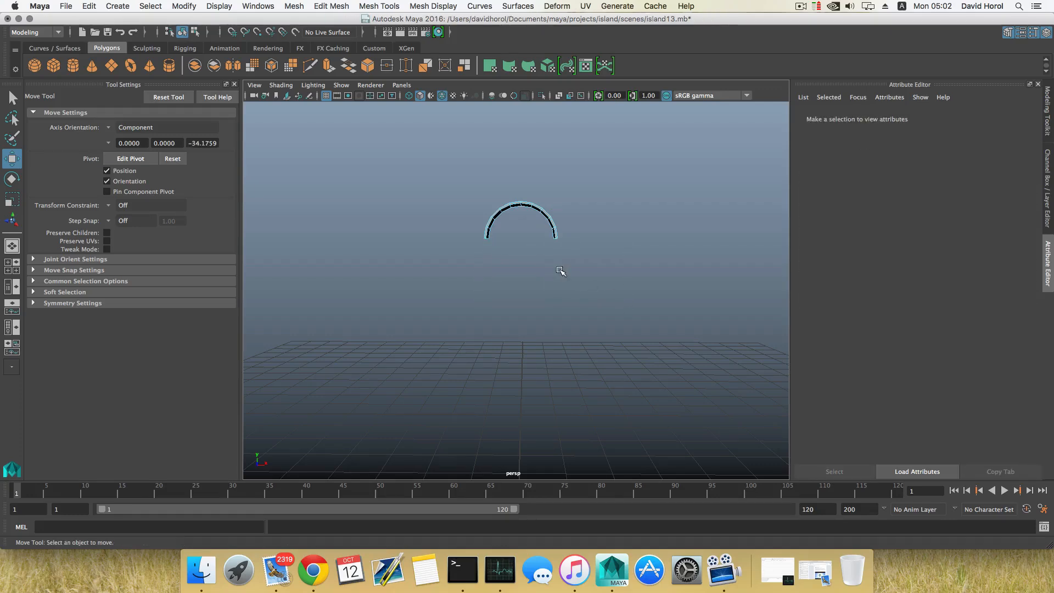
left_click(520, 221)
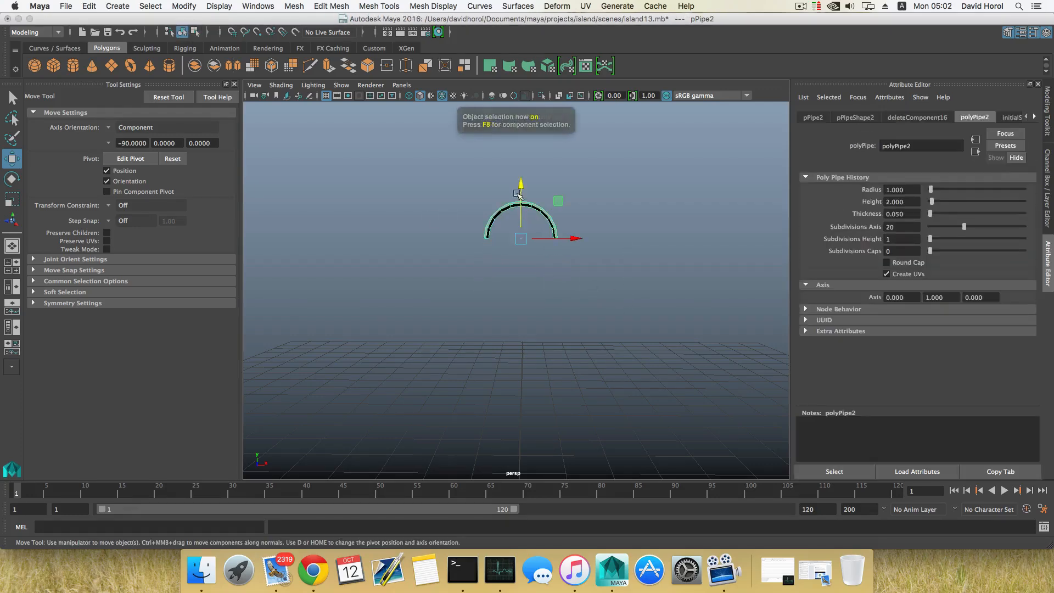
left_click(12, 199)
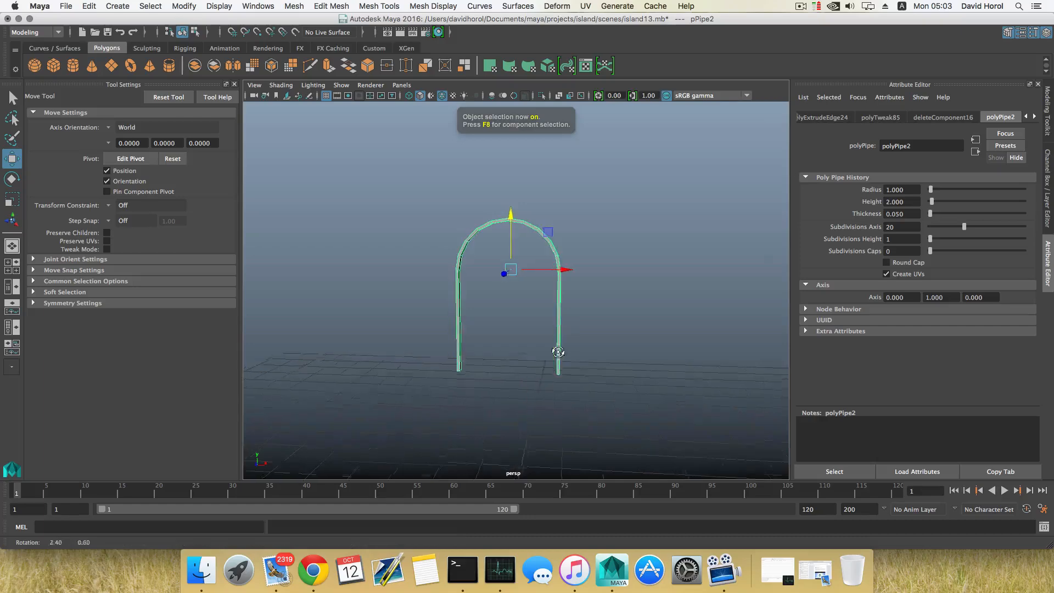
Insert edge loops along the arch legs with the Insert Edge Loop Tool, then select faces
right_click(514, 306)
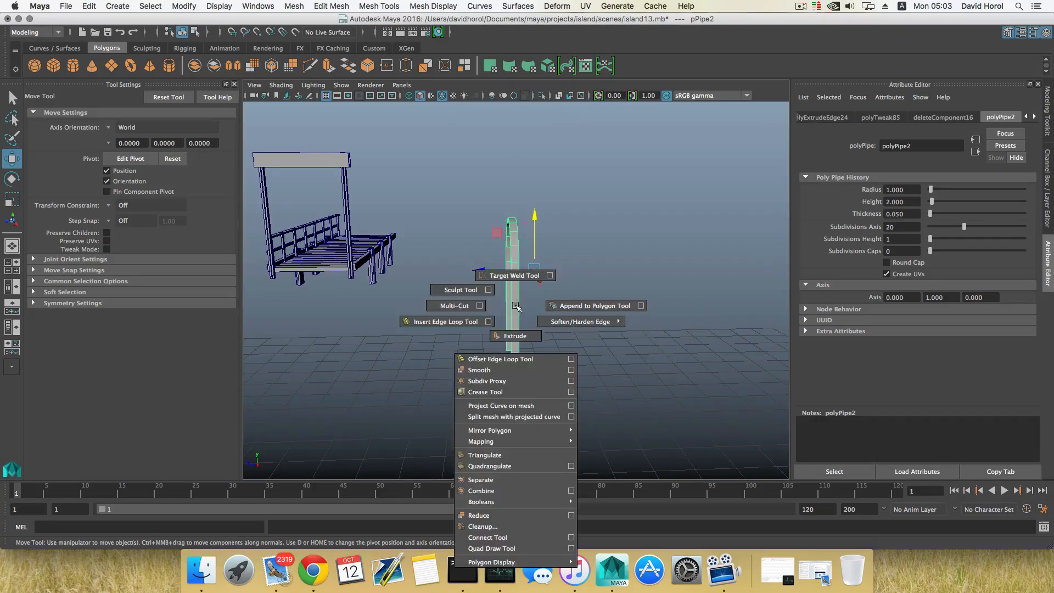
left_click(441, 321)
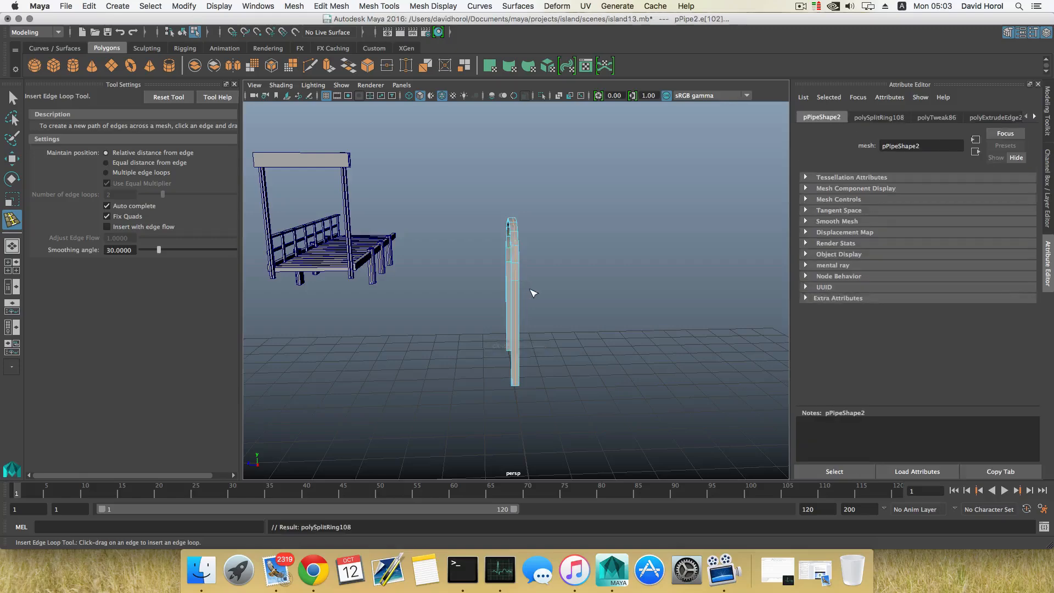
key("q")
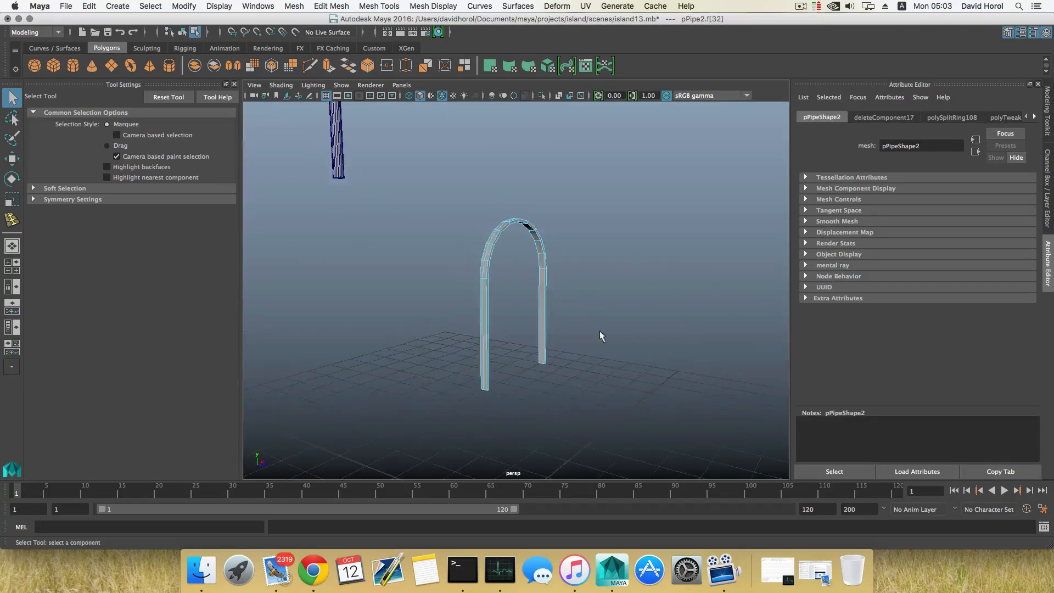
left_click(507, 333)
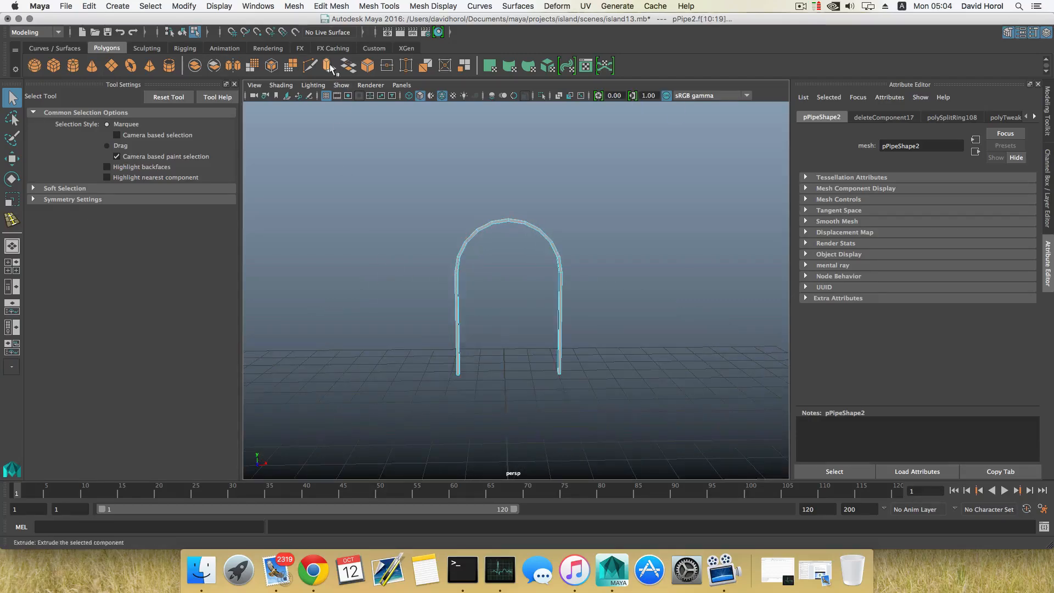
Extrude the arch faces and square its outer vertices into a flat-topped rectangular wall
left_click(329, 66)
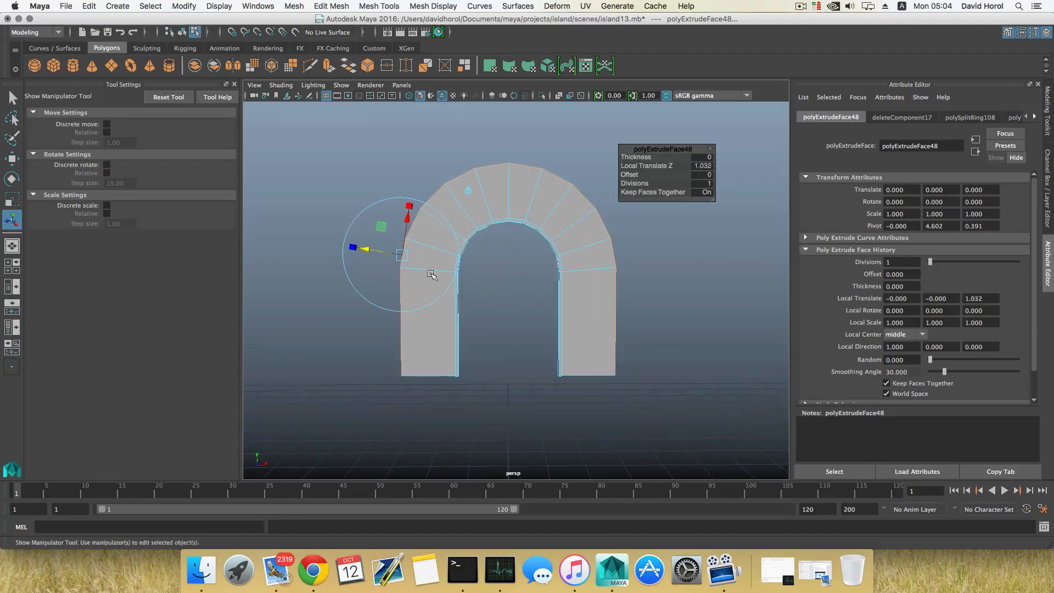
right_click(431, 275)
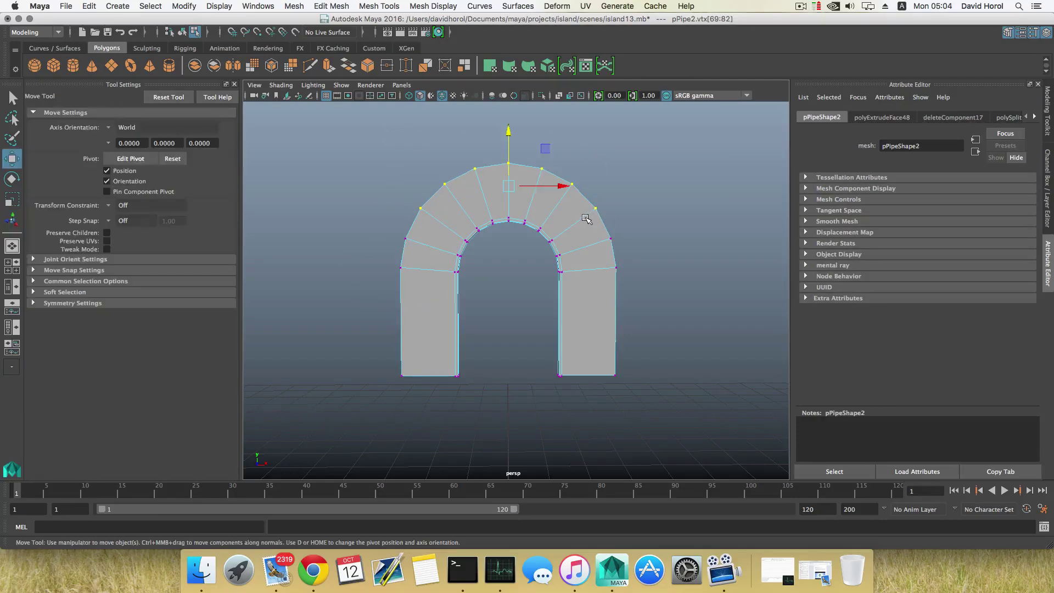
key("e")
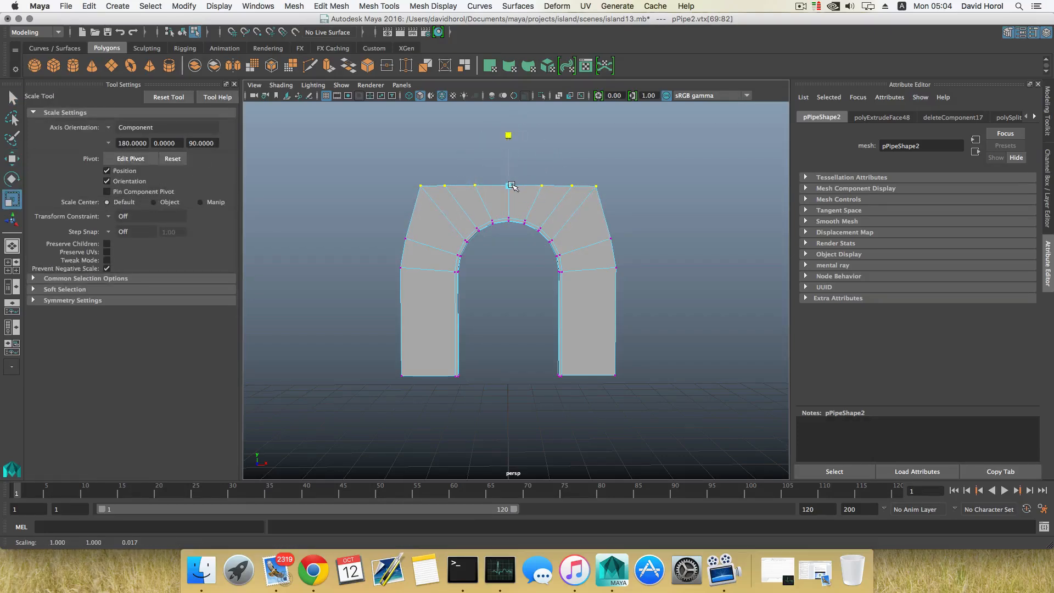
key("w")
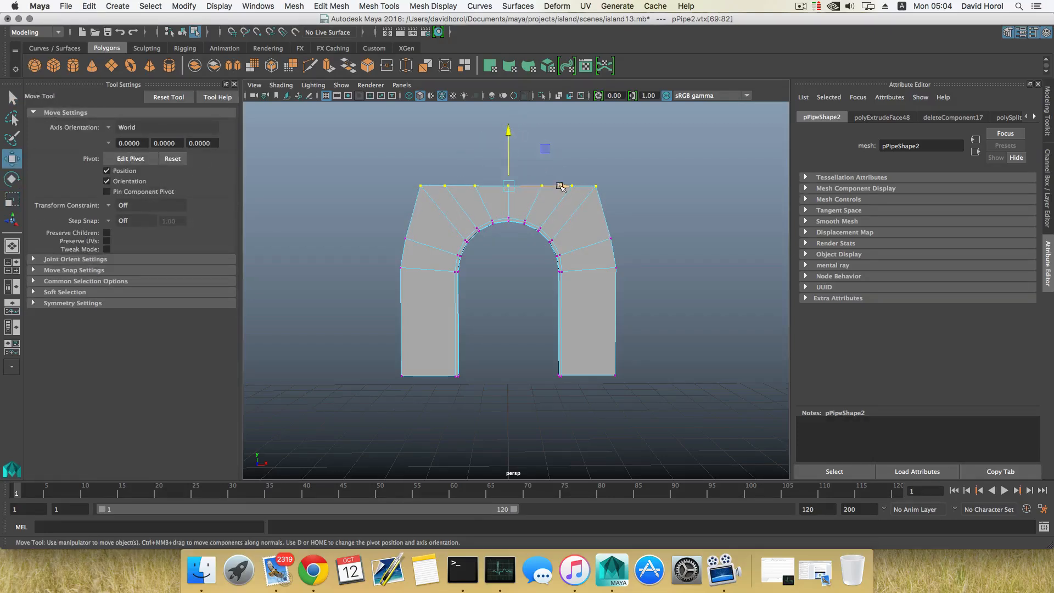
key("r")
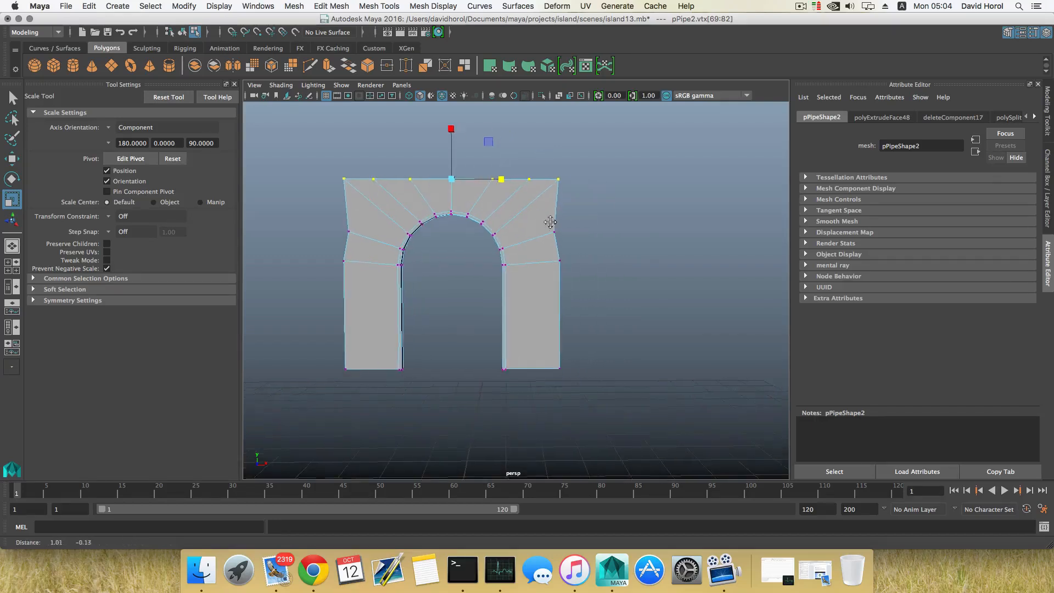
key("w")
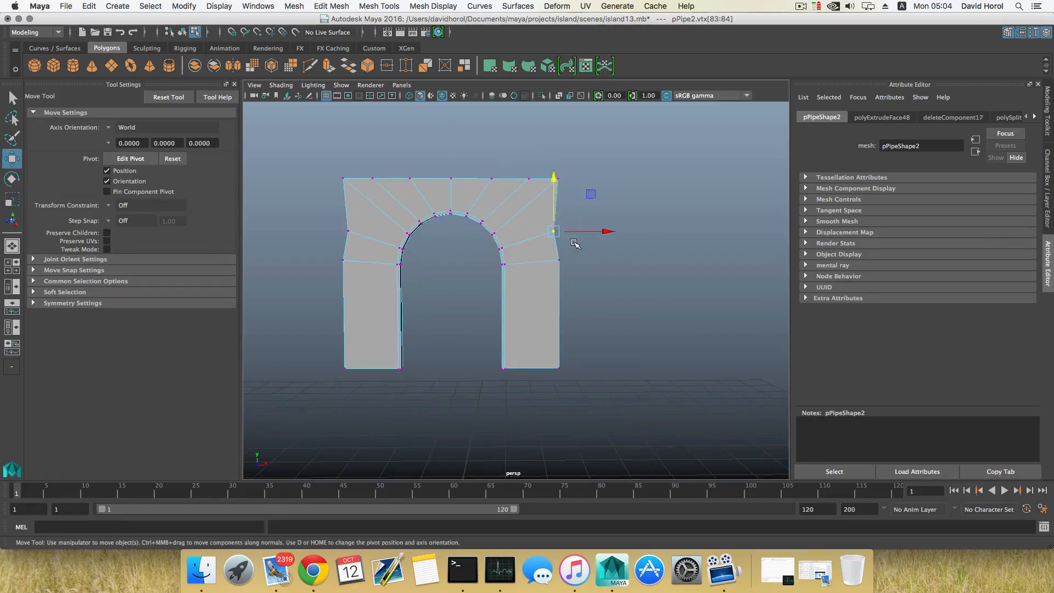
mouse_move(604, 241)
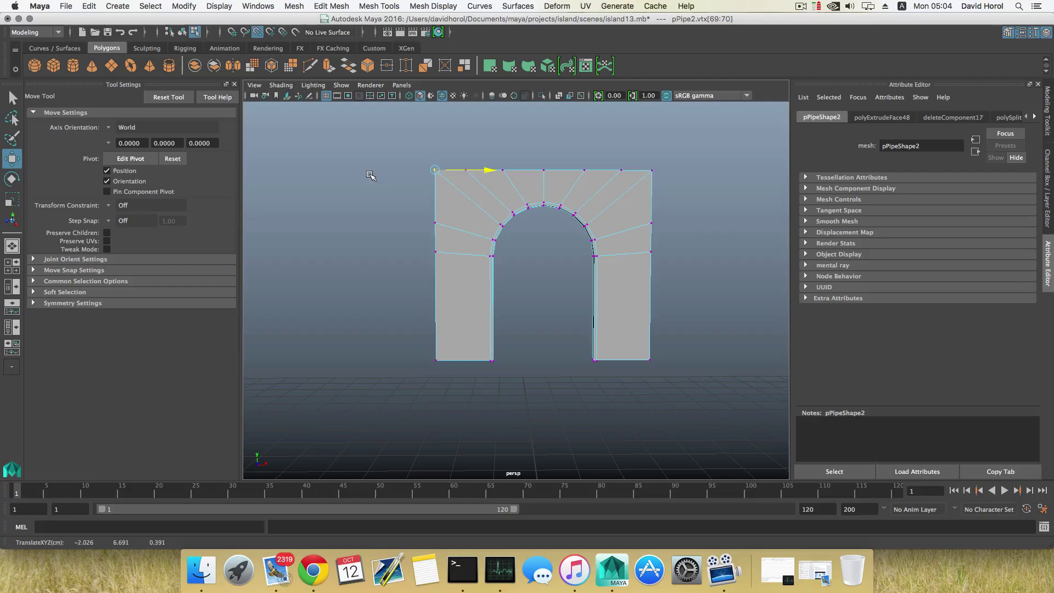
key("F8")
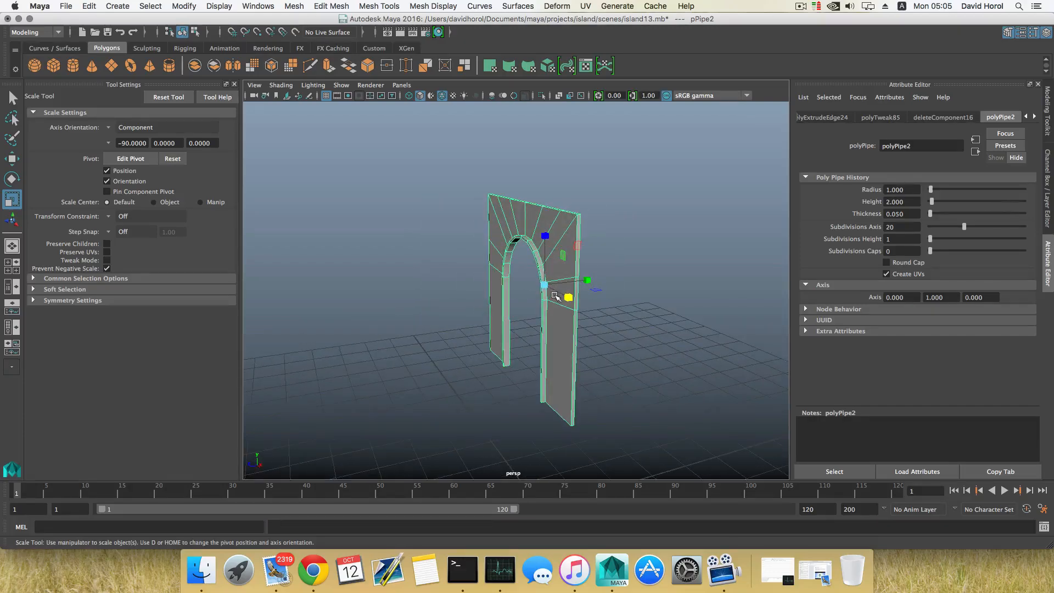
mouse_move(102, 65)
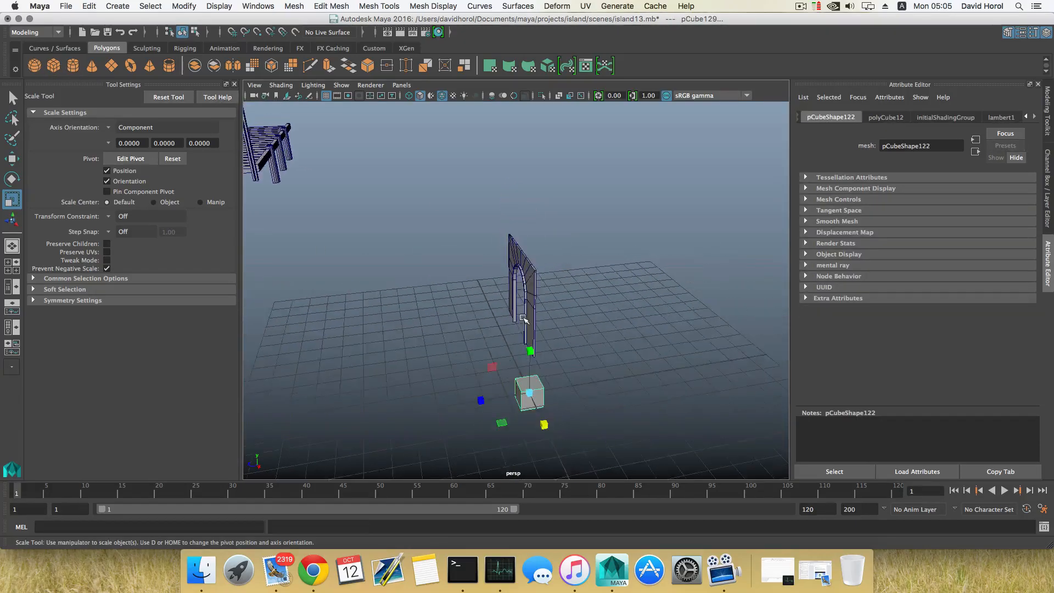
Add a polygon cube, raise it to the arch and scale it to enclose the wall
key("w")
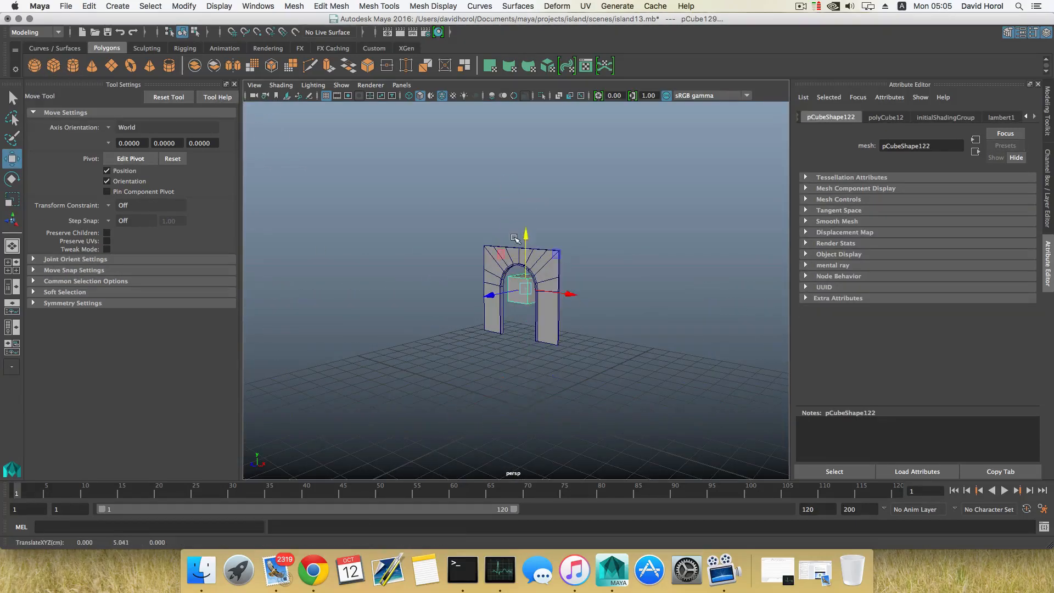
key("r")
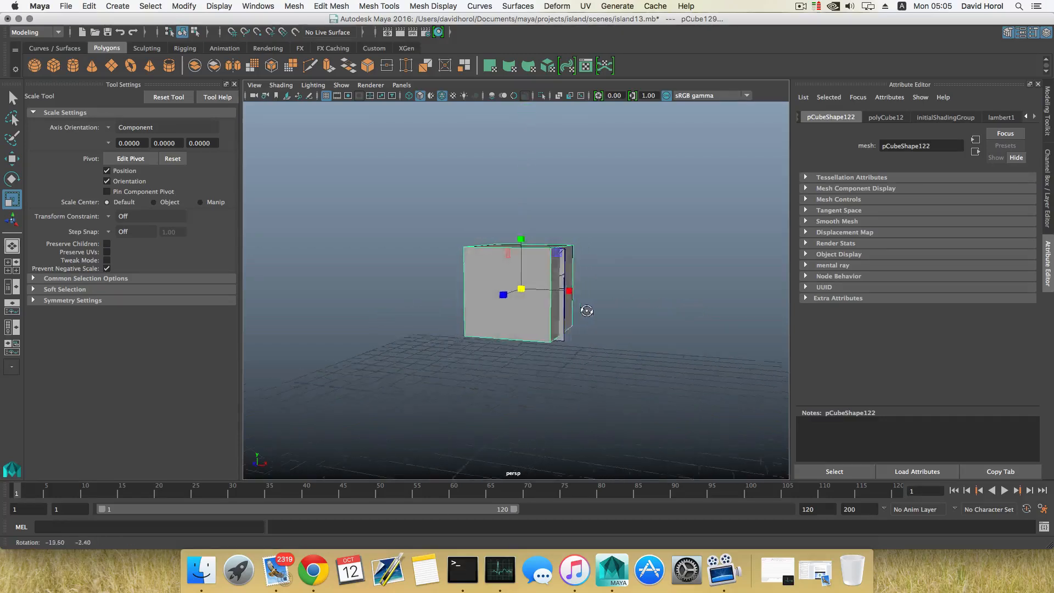
key("w")
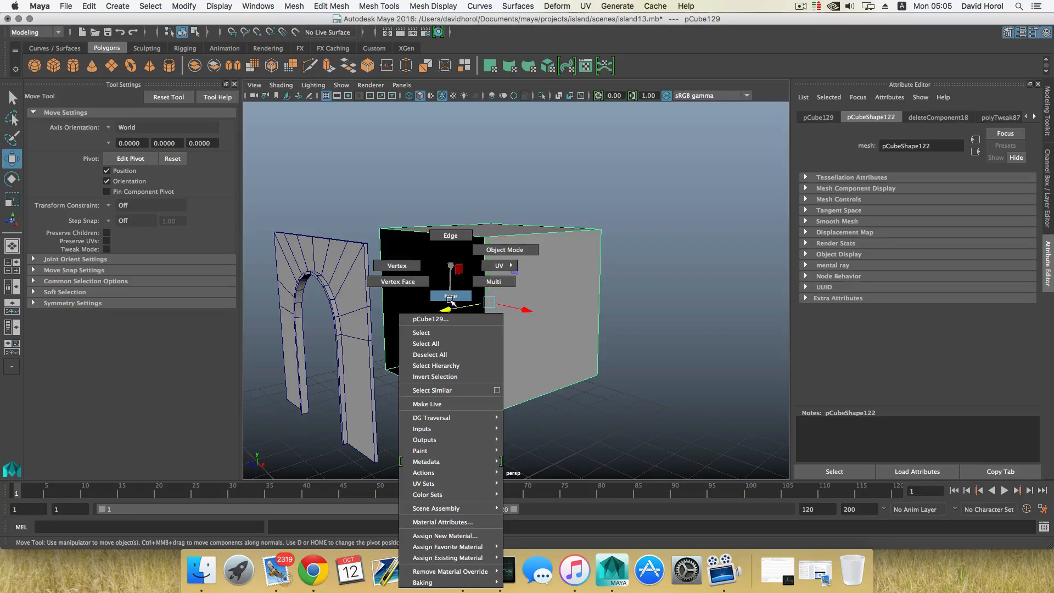
Delete the cube's front face and reverse its normals via Mesh Display > Normals > Reverse
left_click(504, 249)
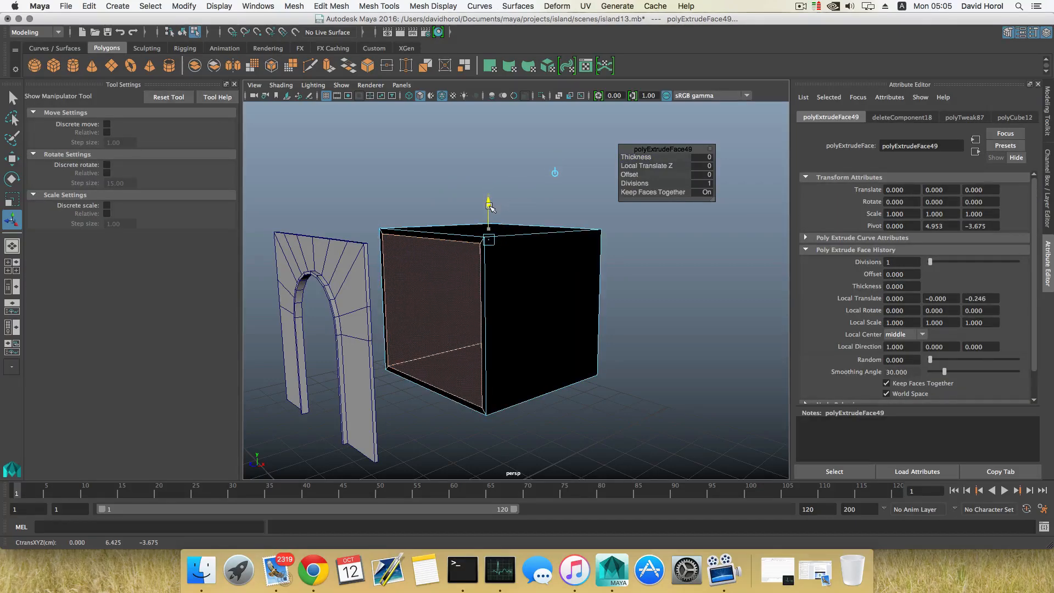
key("F8")
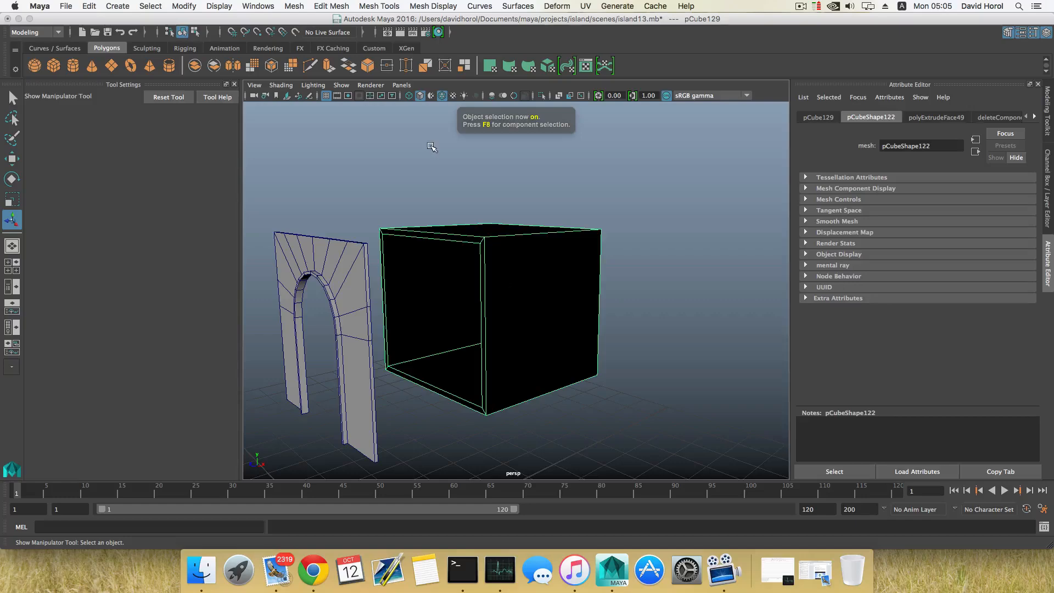
left_click(433, 6)
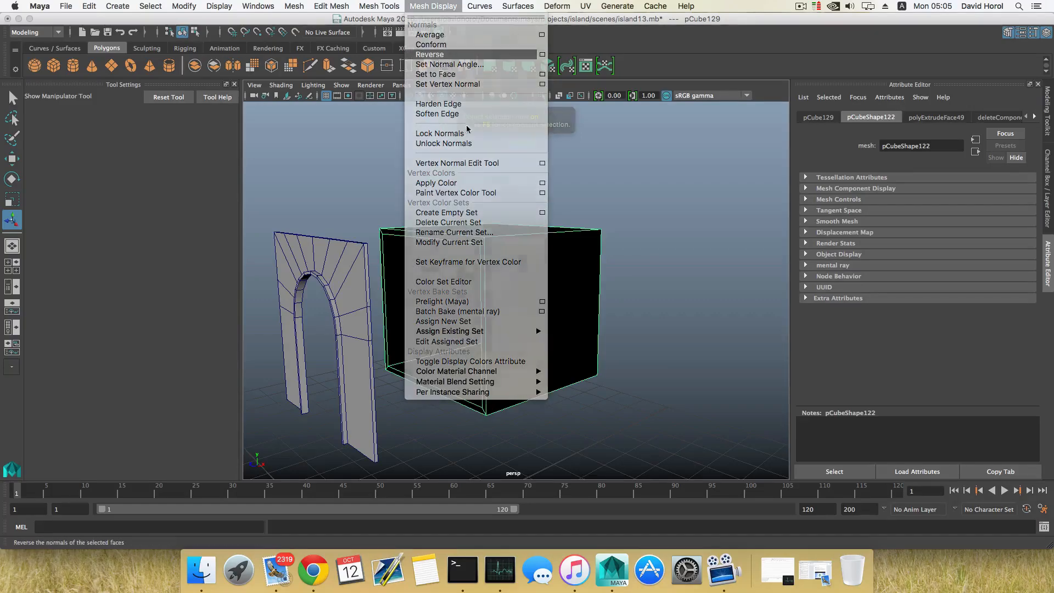
left_click(429, 54)
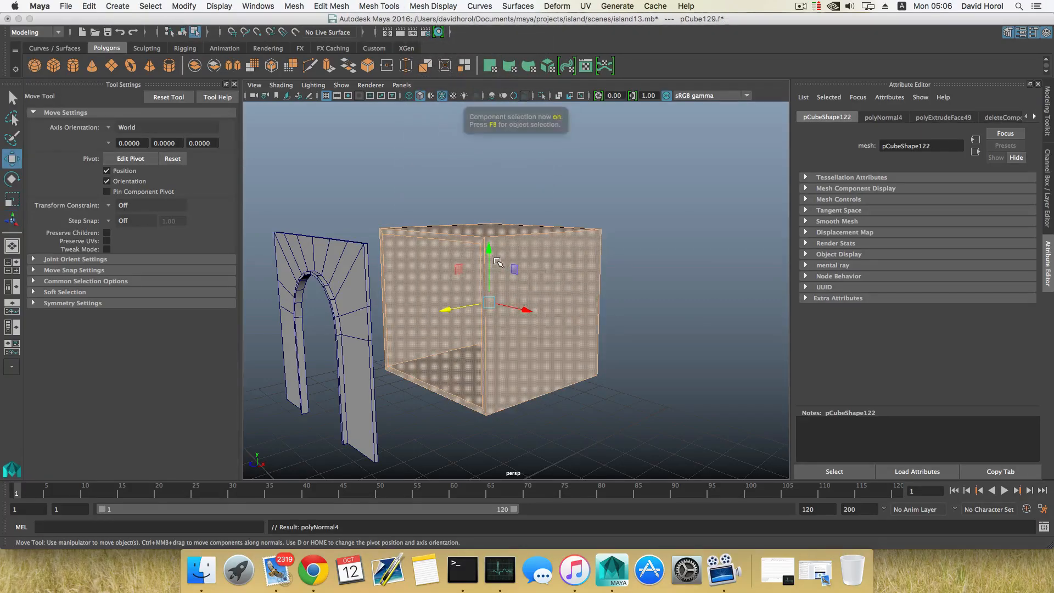
key("f8")
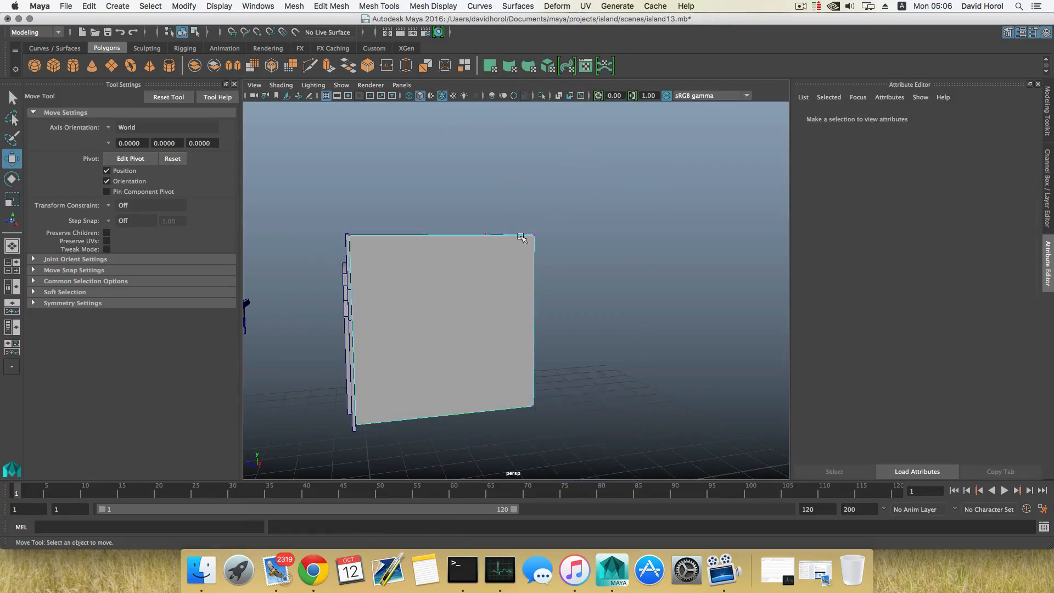
Move the box's front vertices and the arch wall's top vertices so their edges match
left_click(443, 323)
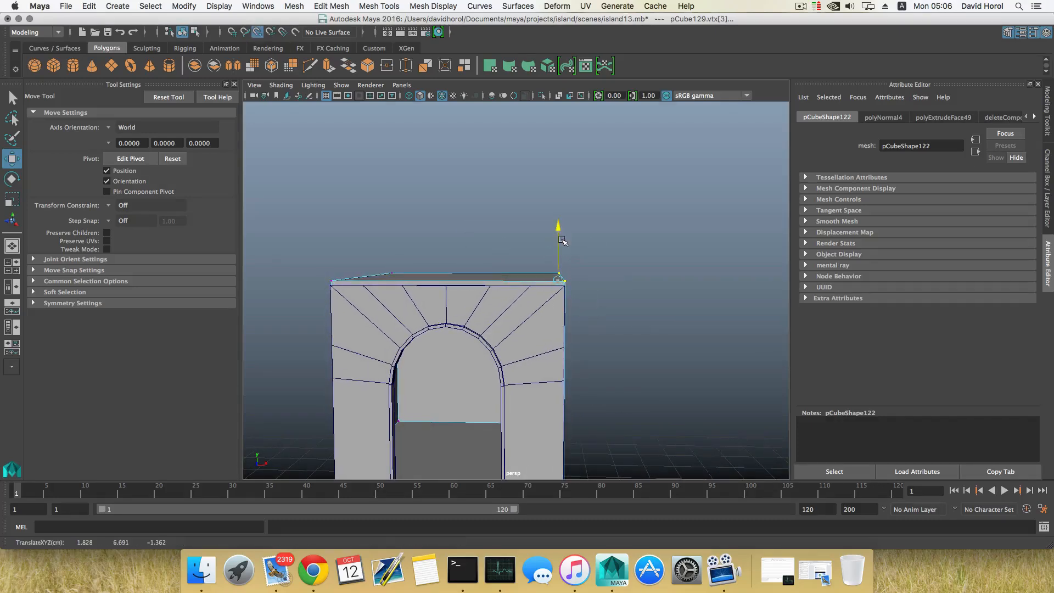
left_click(558, 279)
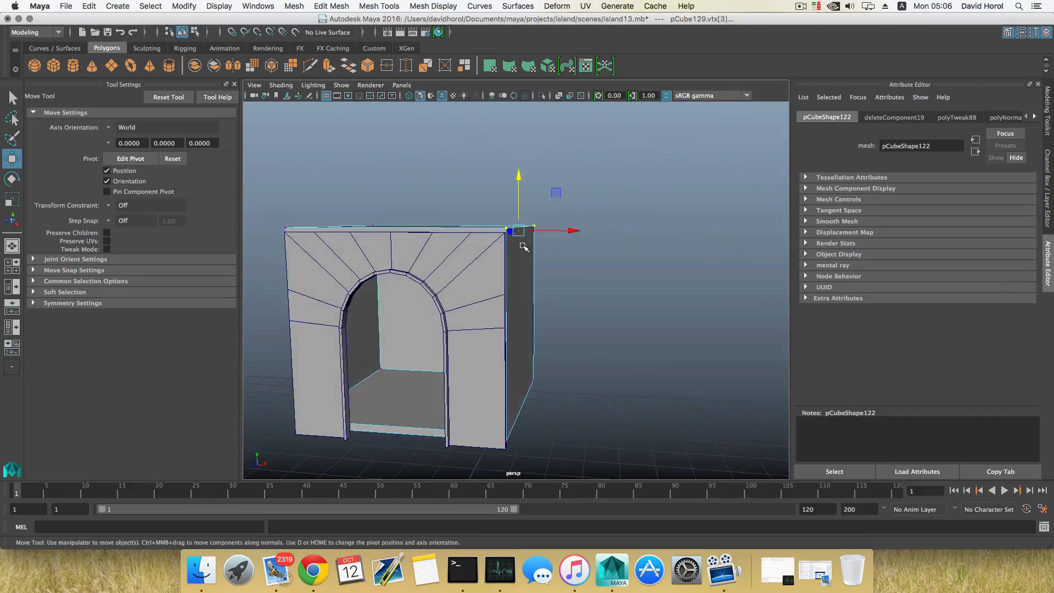
key("F8")
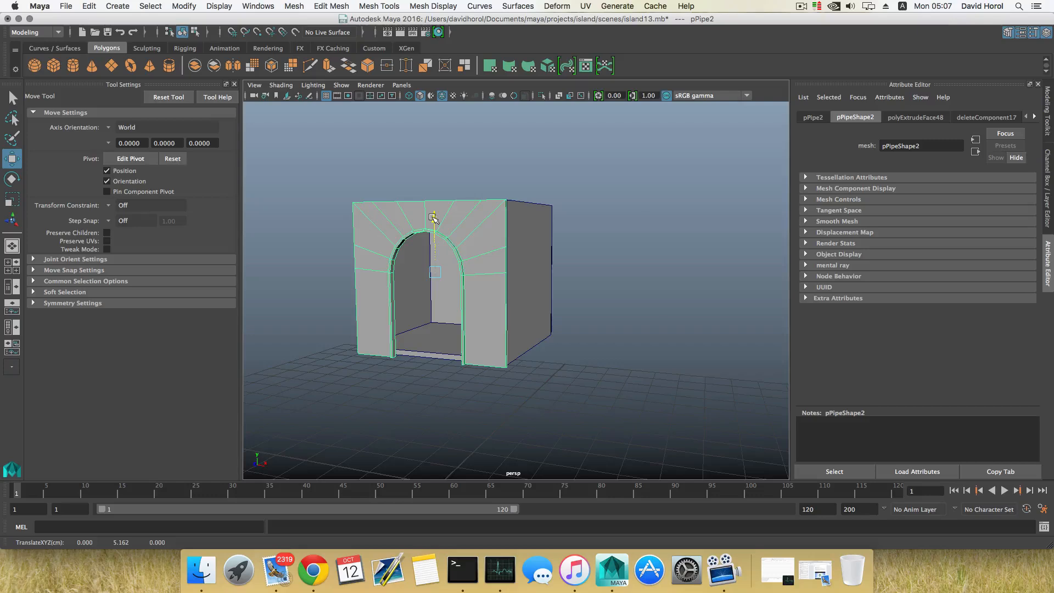
right_click(434, 272)
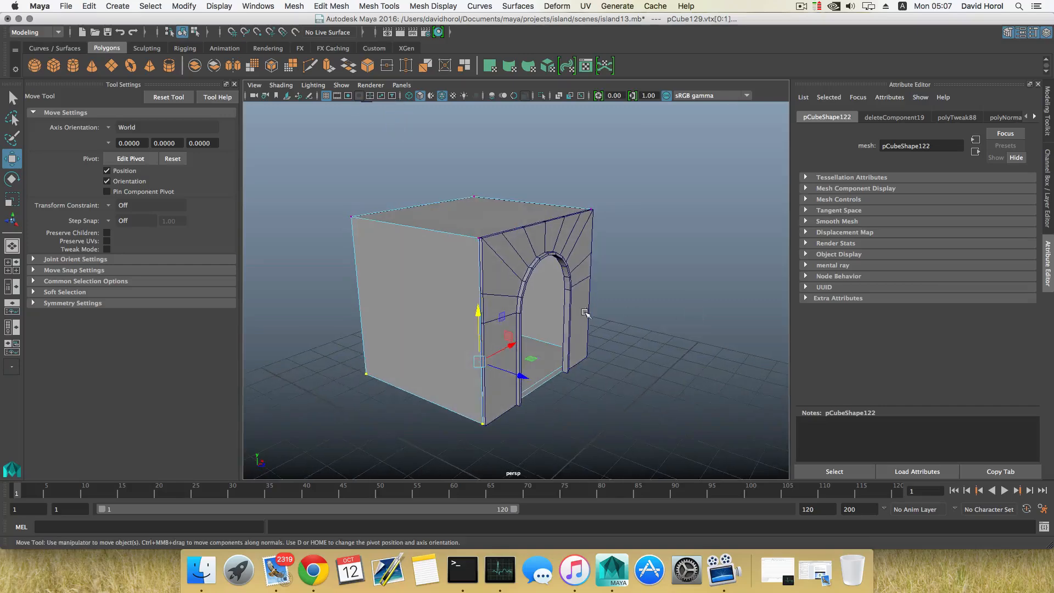
key("F8")
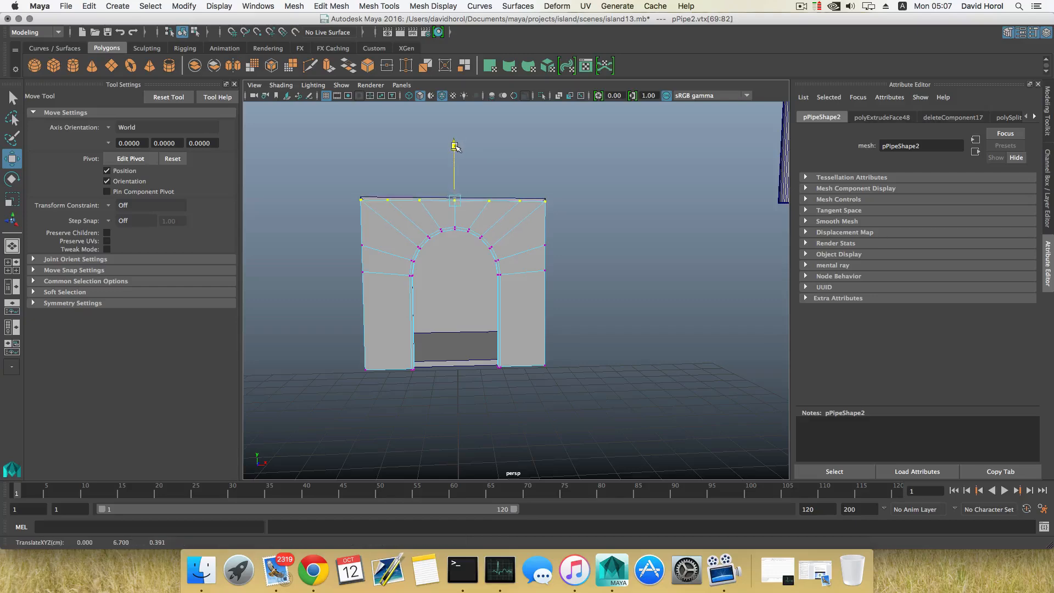
left_click(455, 194)
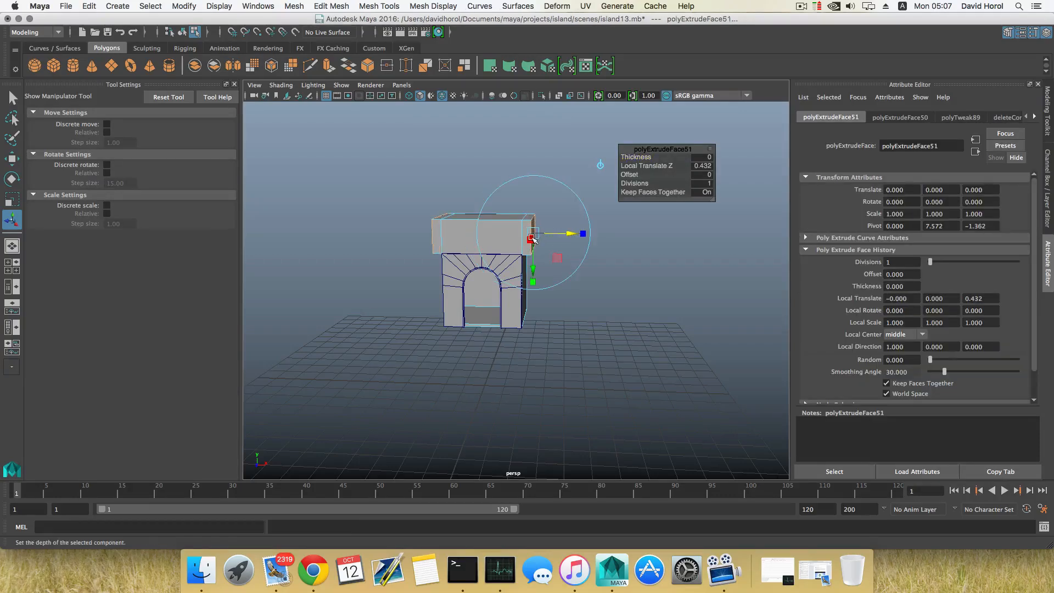
Extrude the box's top face and lift the center ridge vertices into a peaked roof
right_click(481, 223)
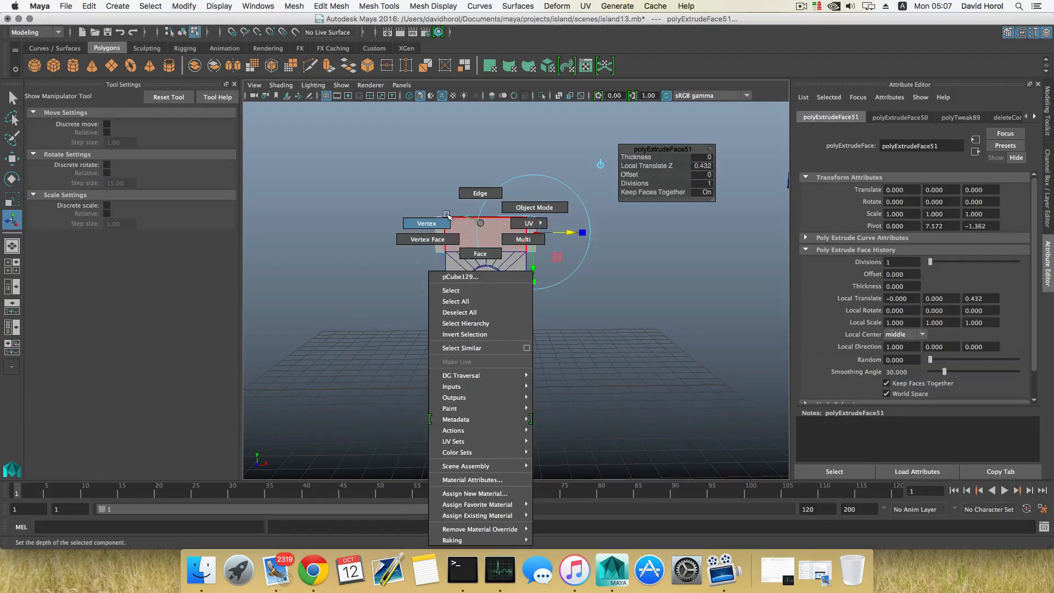
mouse_move(480, 193)
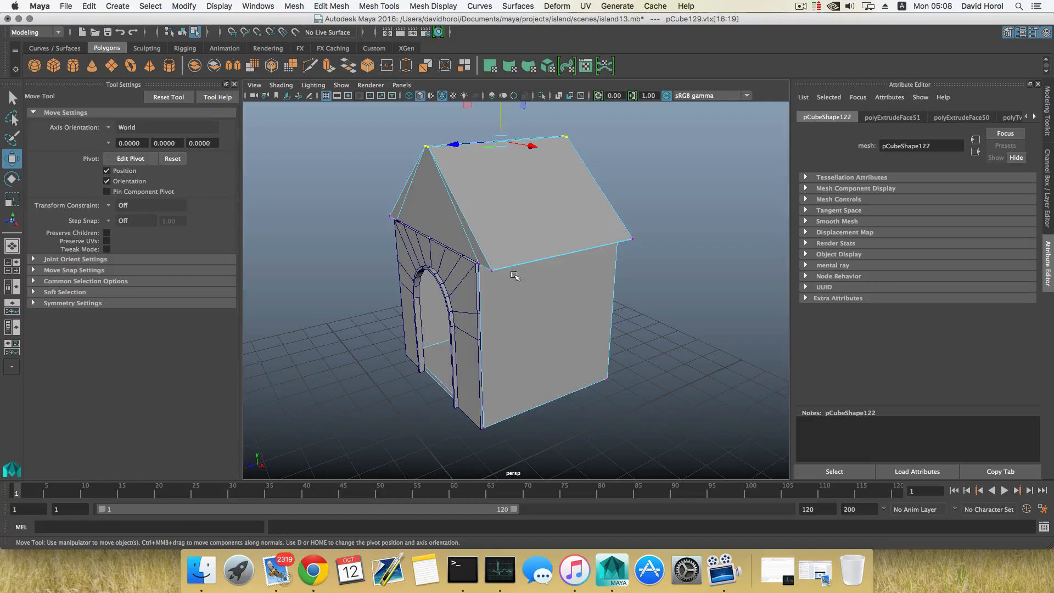
key("F8")
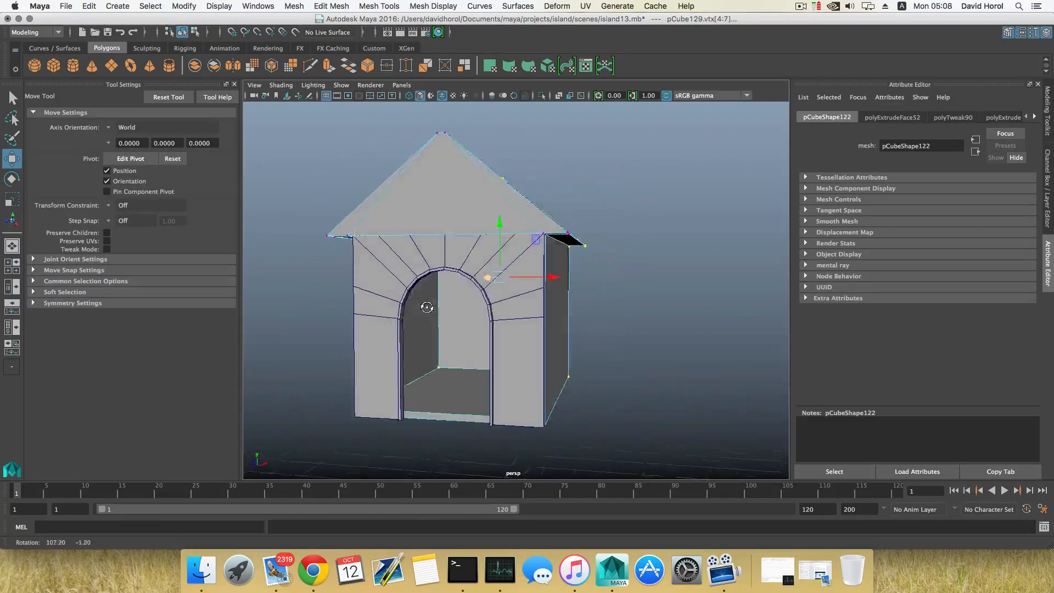
Select a face above the arched doorway, then return the arch wall to object mode
key("F8")
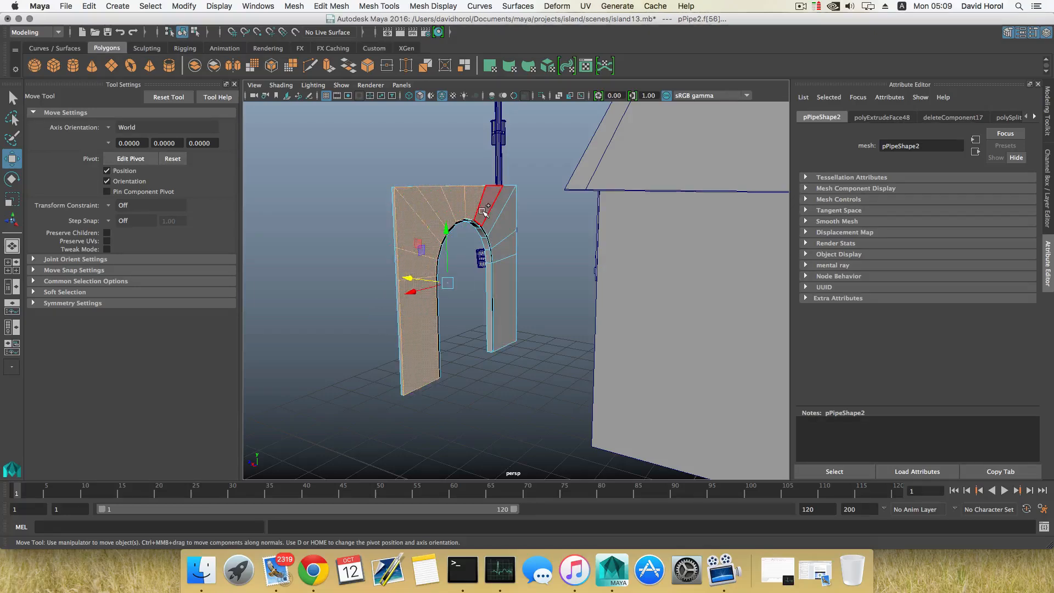
left_click(506, 304)
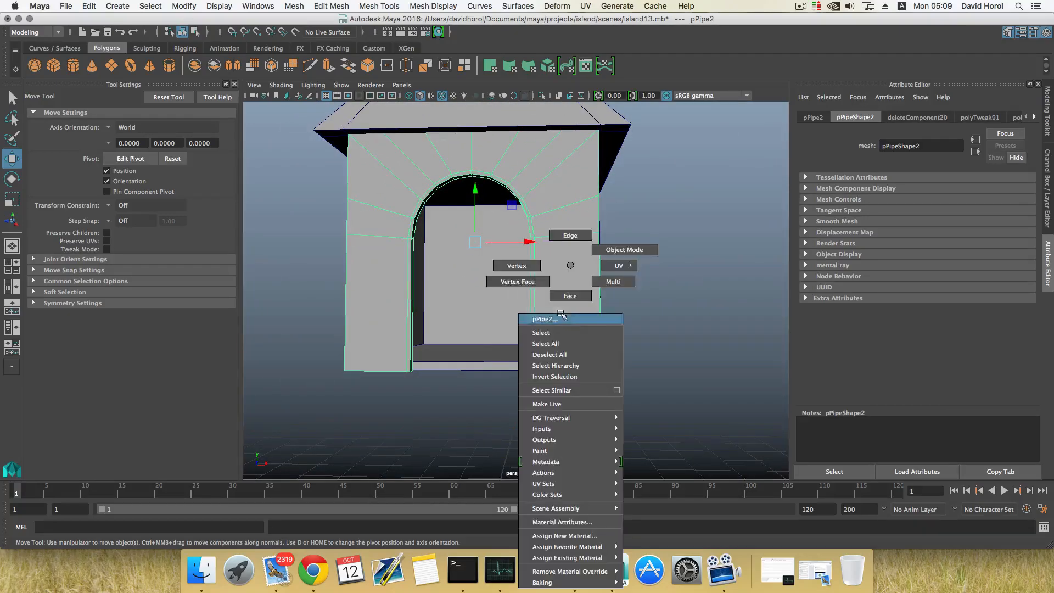
left_click(516, 265)
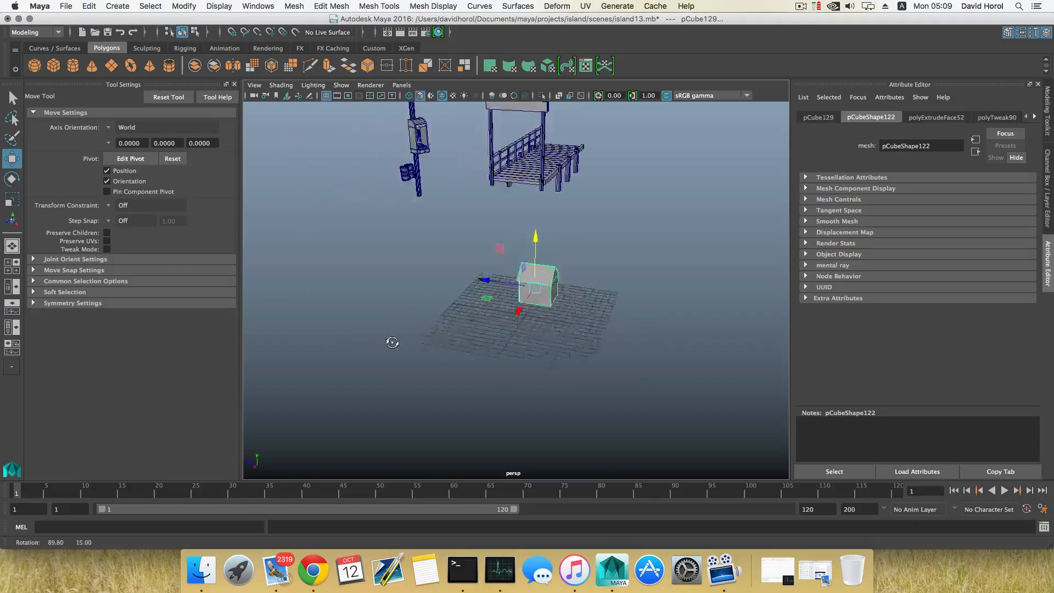
Stop isolating the dog house to show the island scene and display its transform values
left_click(541, 95)
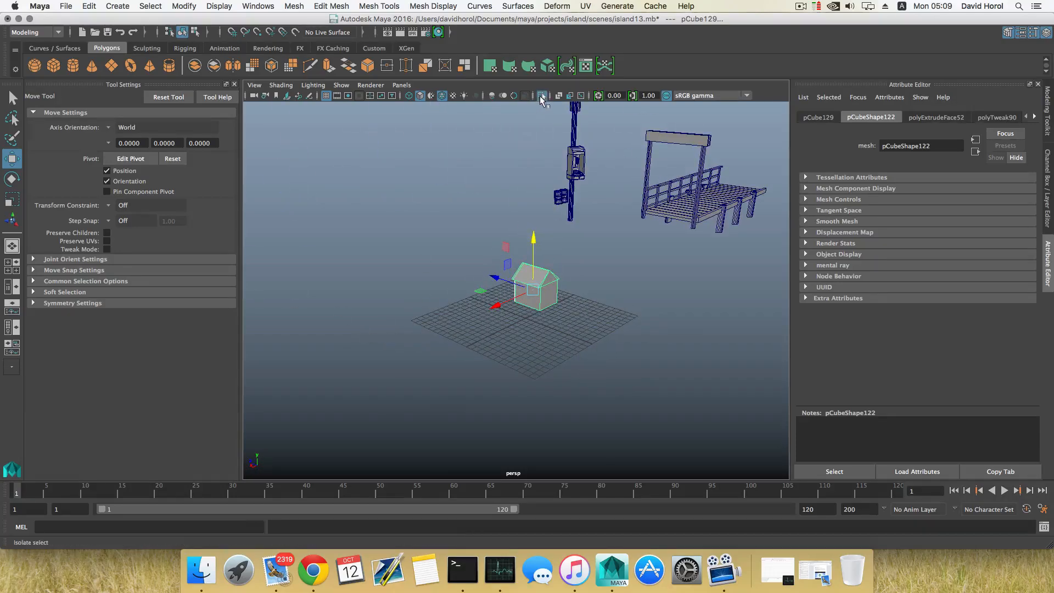
left_click(541, 95)
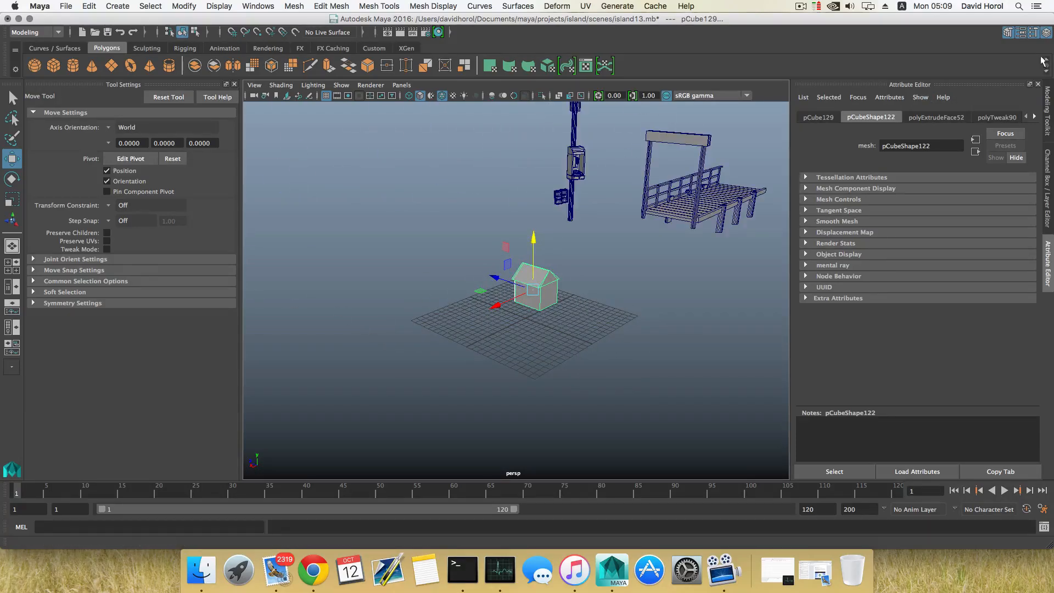
left_click(1044, 33)
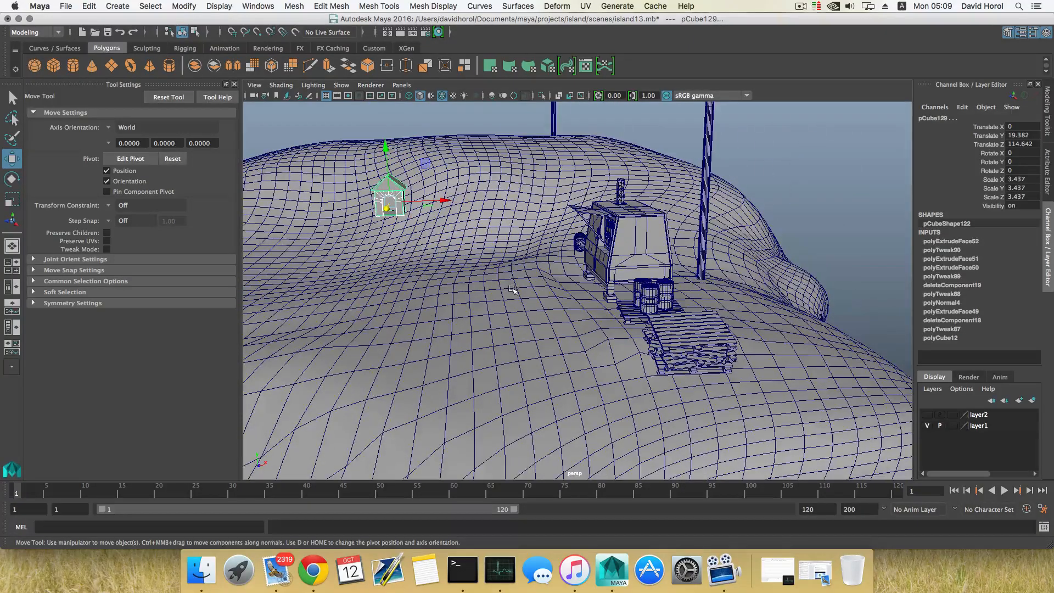
Combine the dog house parts into one mesh, then move and rotate it onto the hillside
left_click(294, 7)
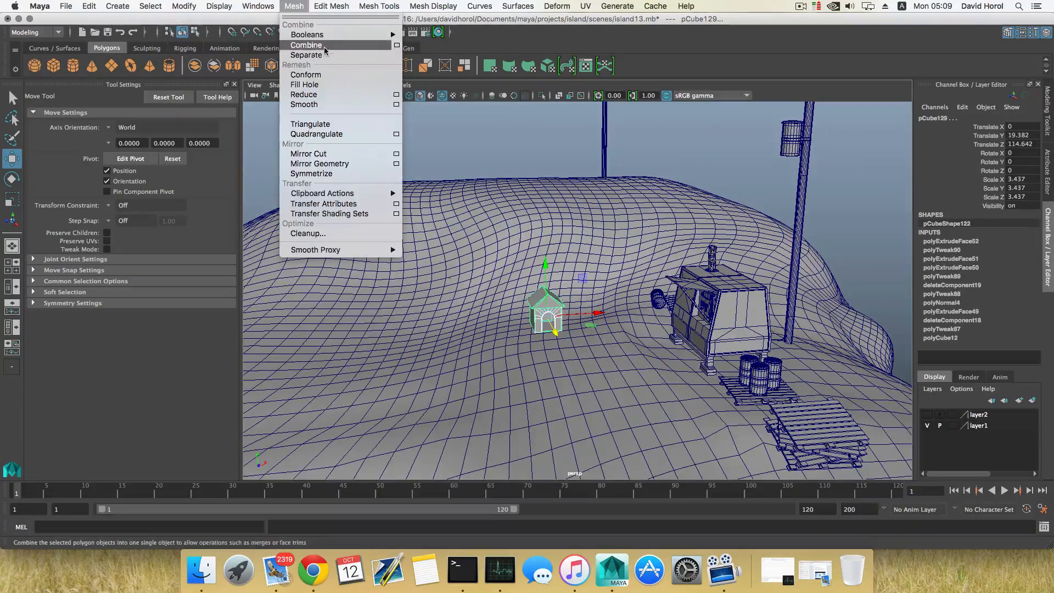
left_click(306, 45)
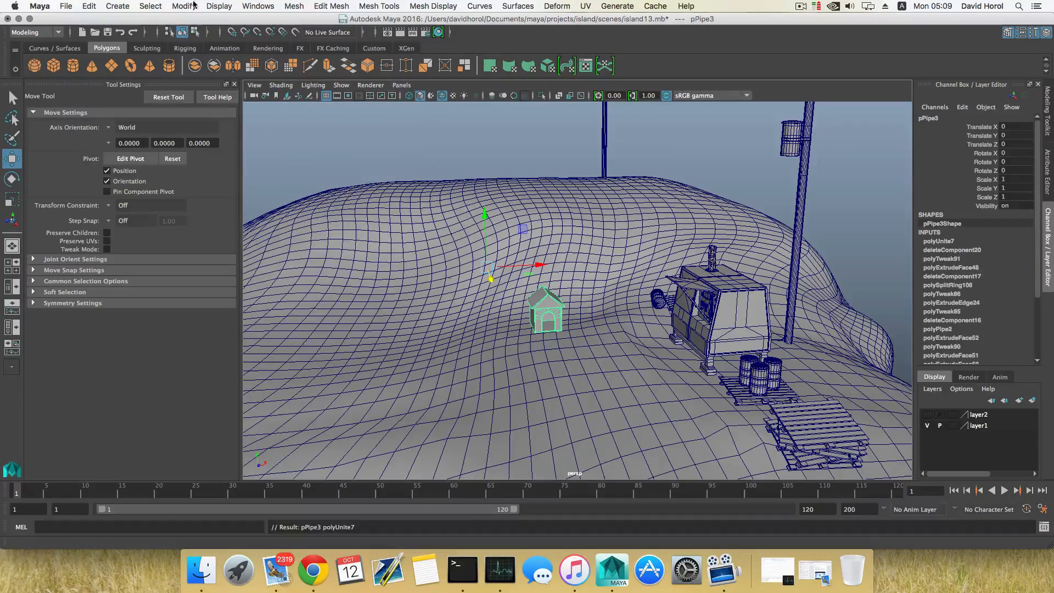
left_click(293, 6)
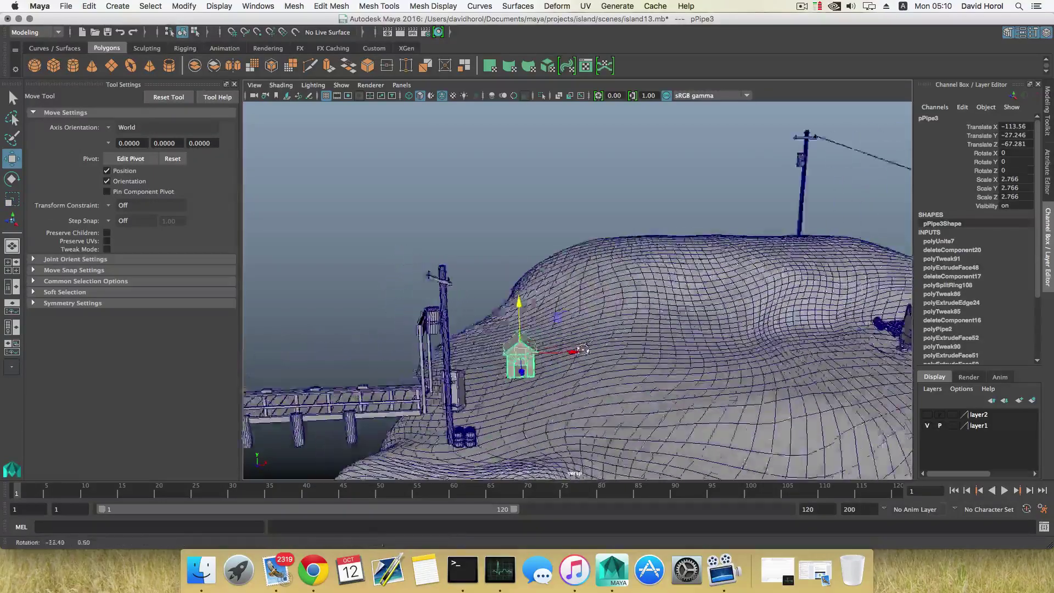
key("e")
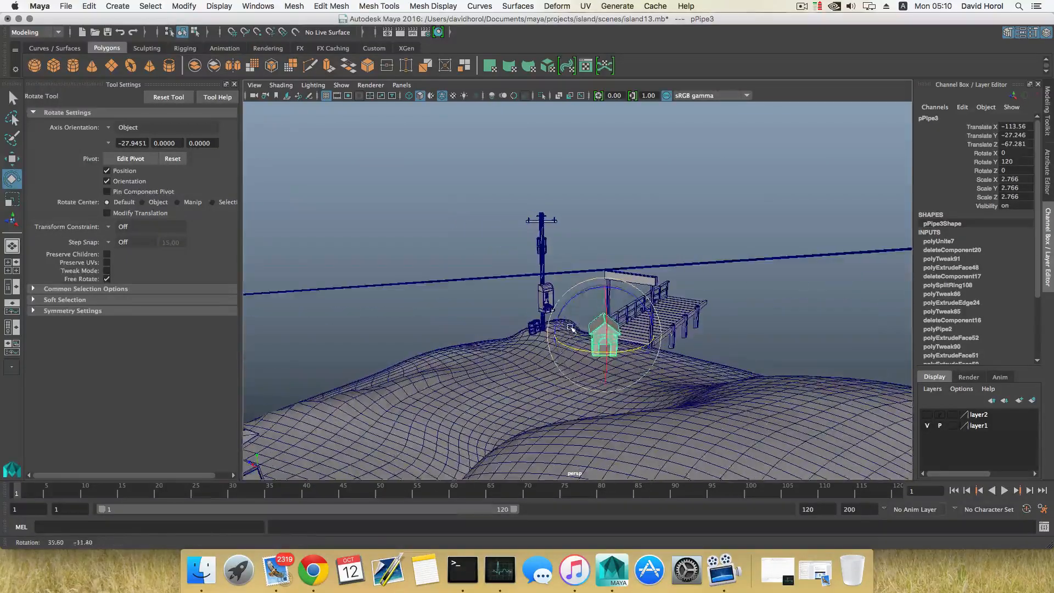
key("w")
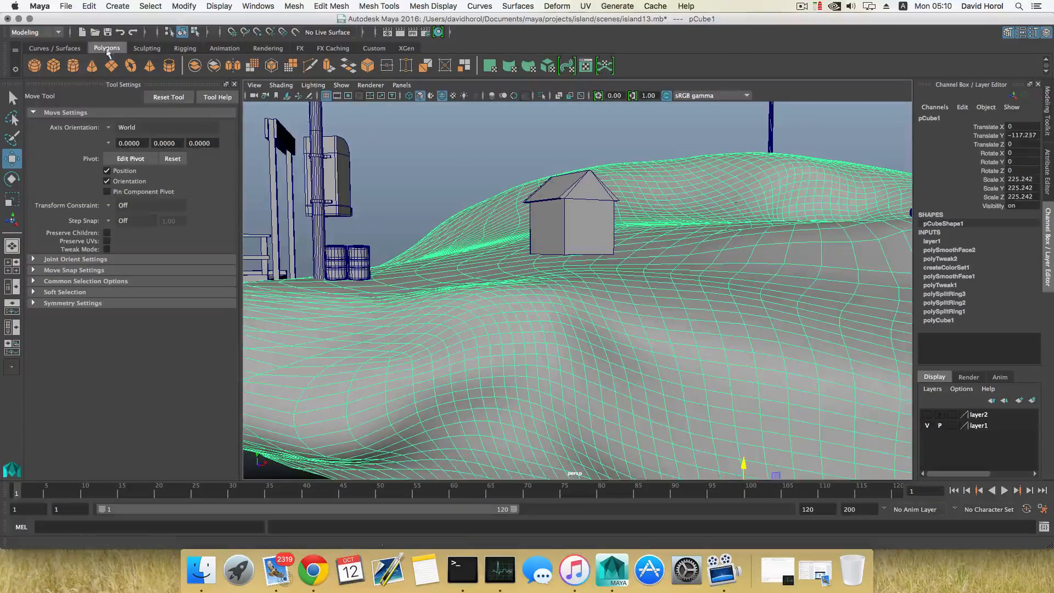
Reshape the terrain around the dog house with the Sculpting shelf's Grab brush, then return to Polygons
left_click(146, 48)
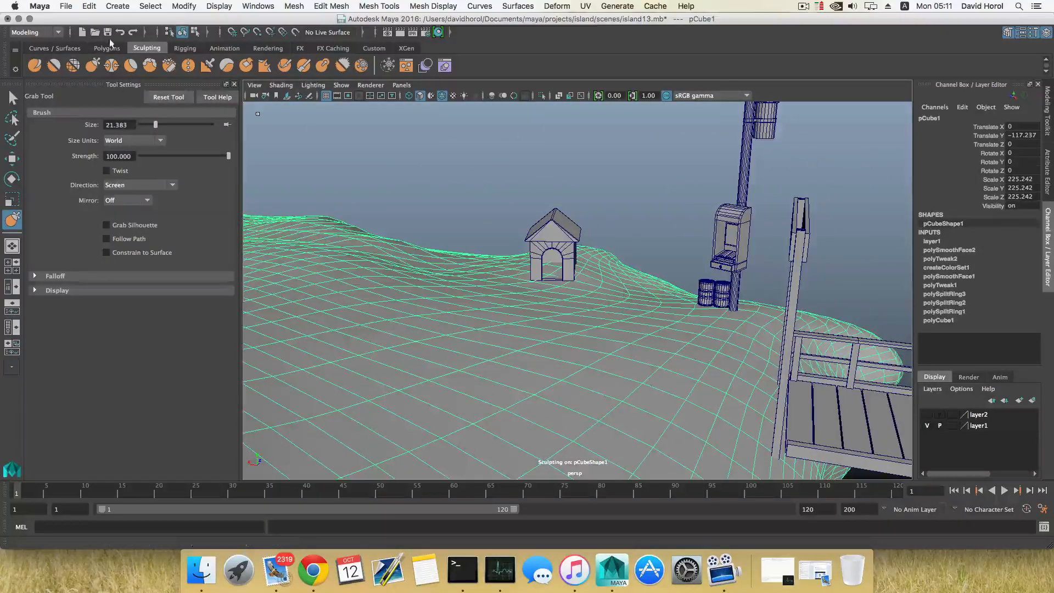
left_click(106, 47)
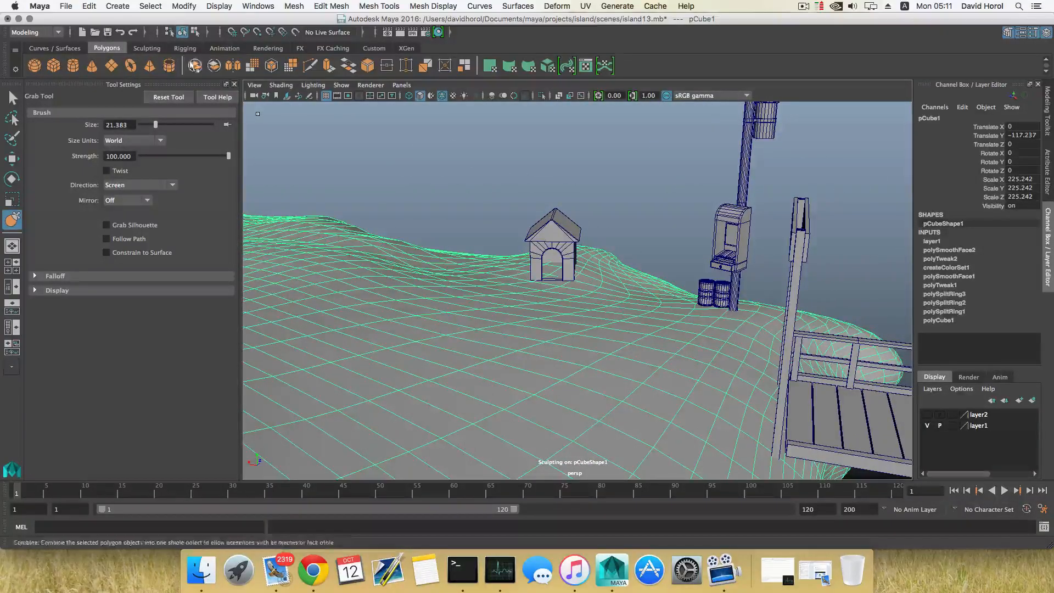
mouse_move(72, 65)
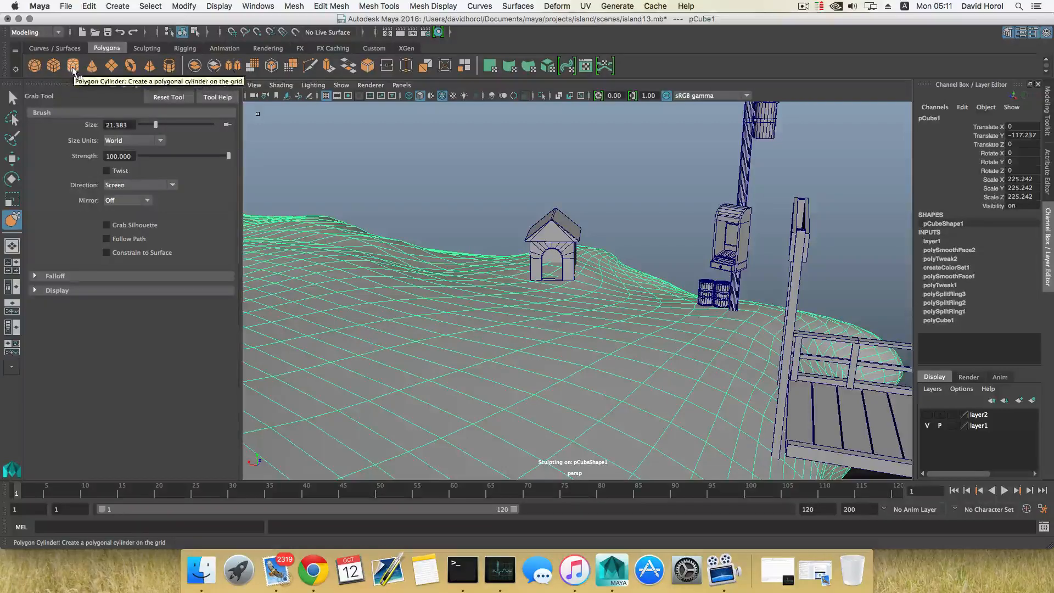
Create a new polygon cylinder for the bowl and flatten it in object mode
left_click(72, 65)
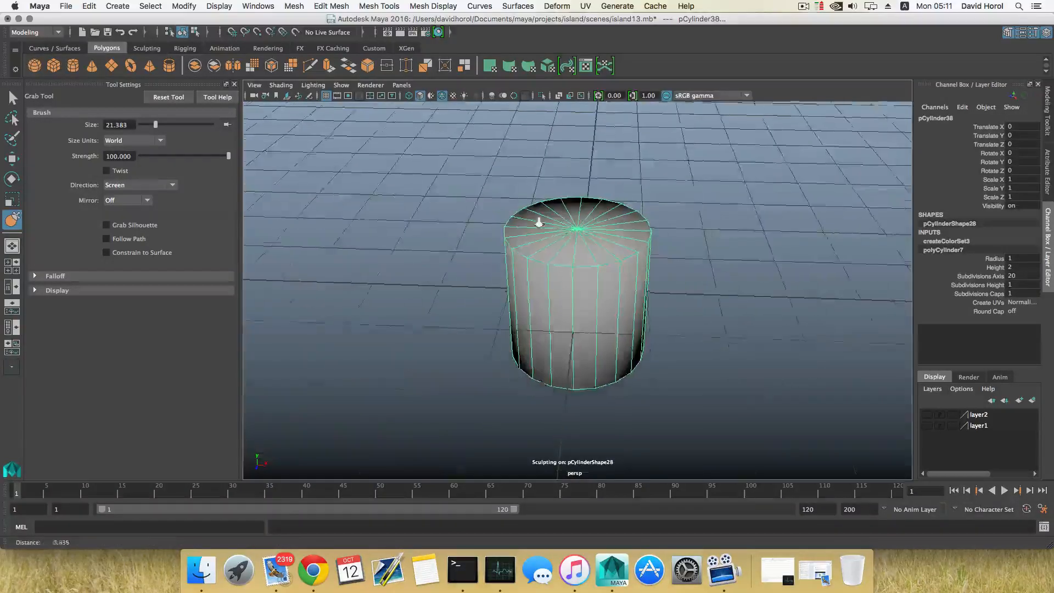
right_click(575, 236)
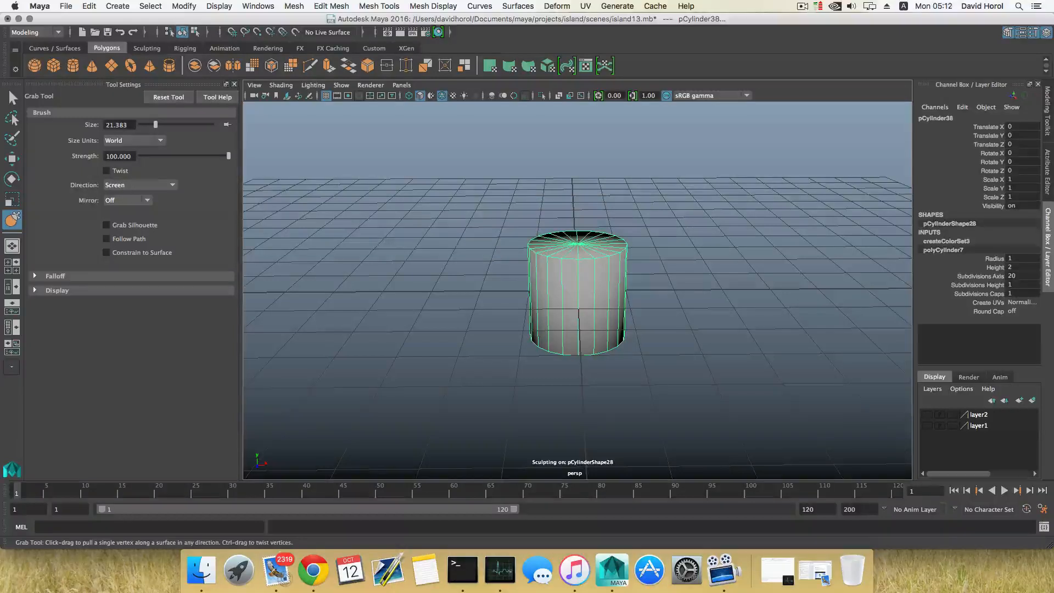
key("F8")
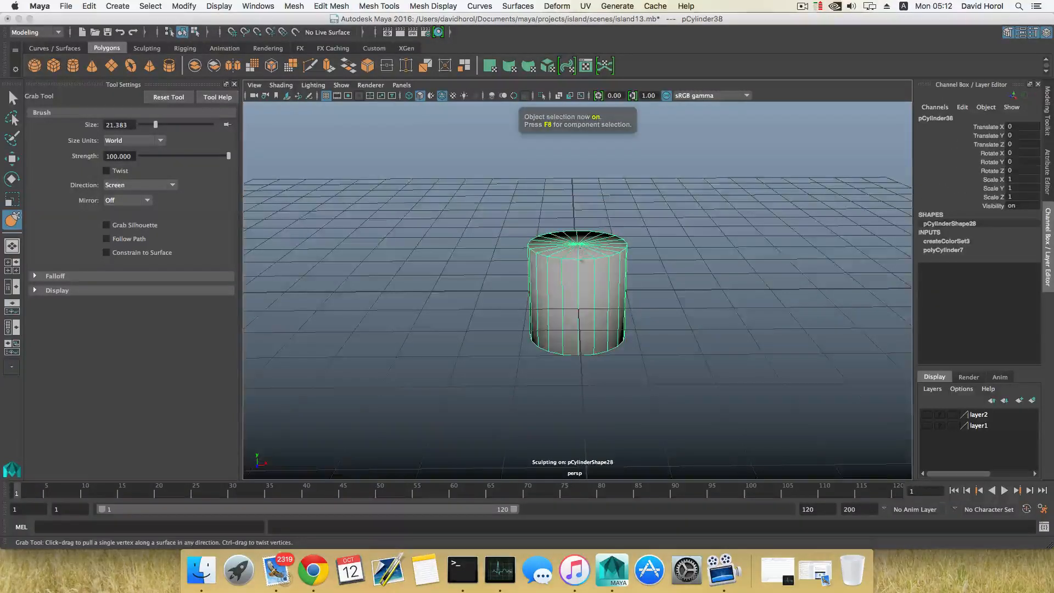
right_click(575, 266)
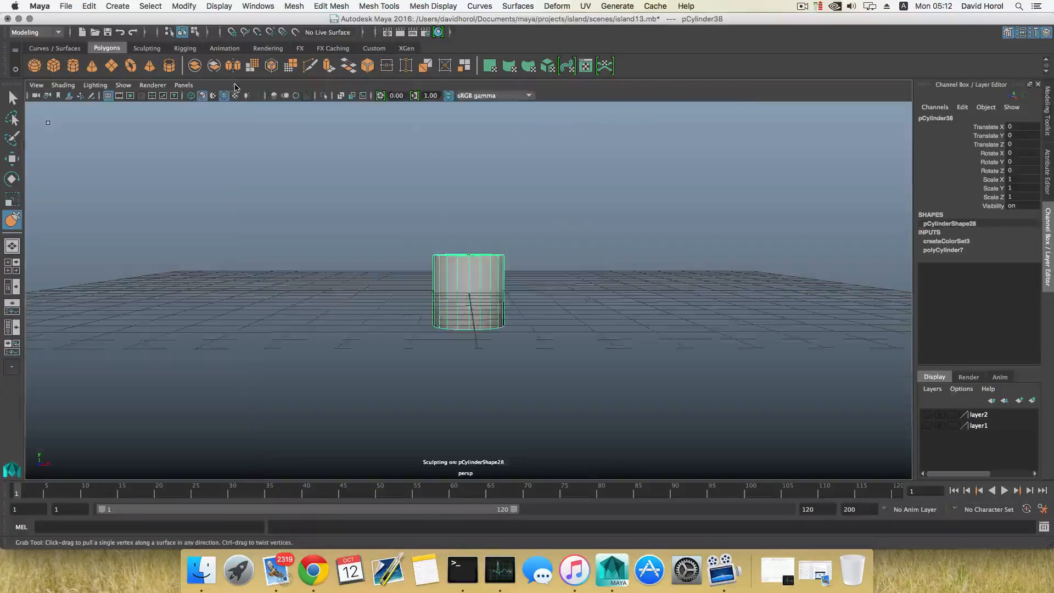
left_click(11, 97)
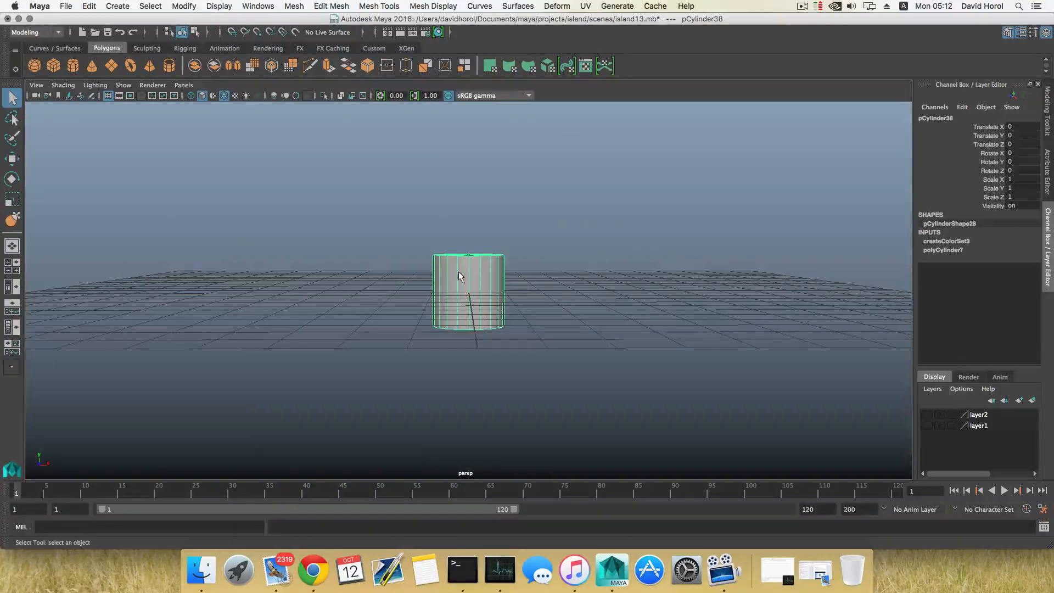
Scale the cylinder's top vertex ring and extrude the top face inward to hollow the bowl
right_click(467, 293)
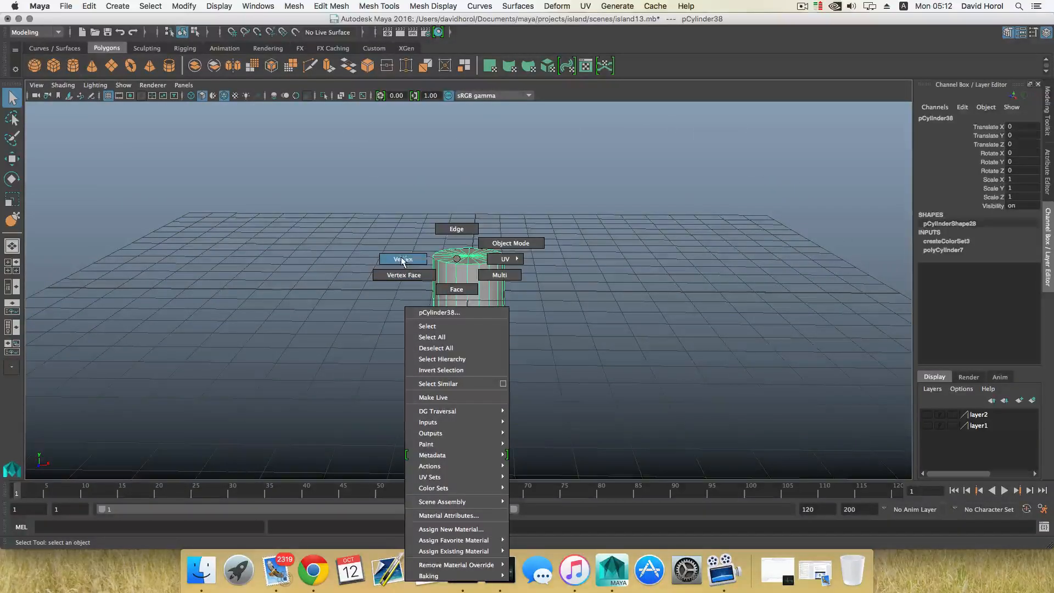
left_click(401, 259)
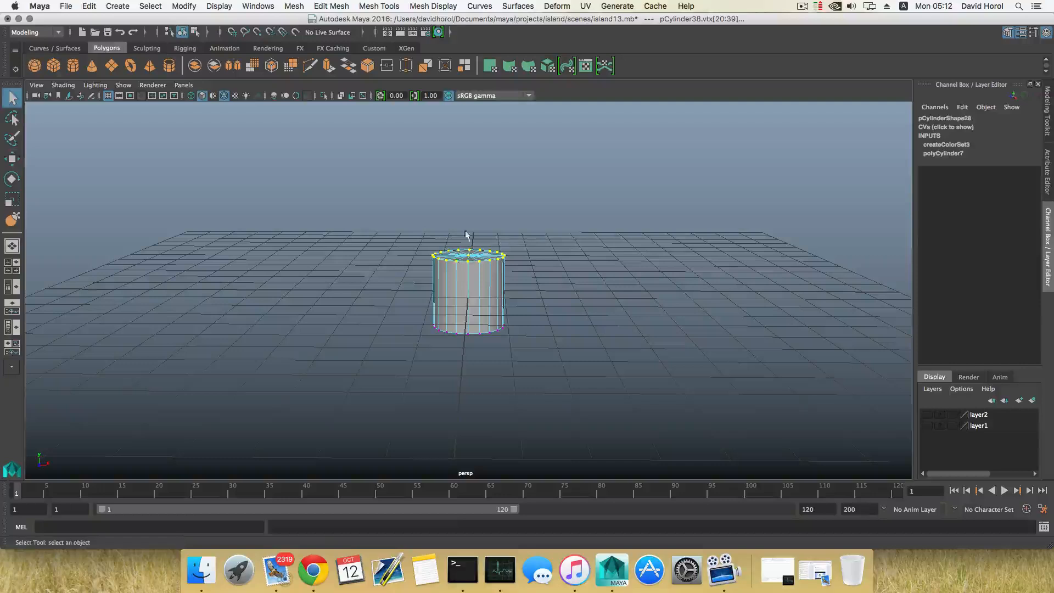
left_click(12, 199)
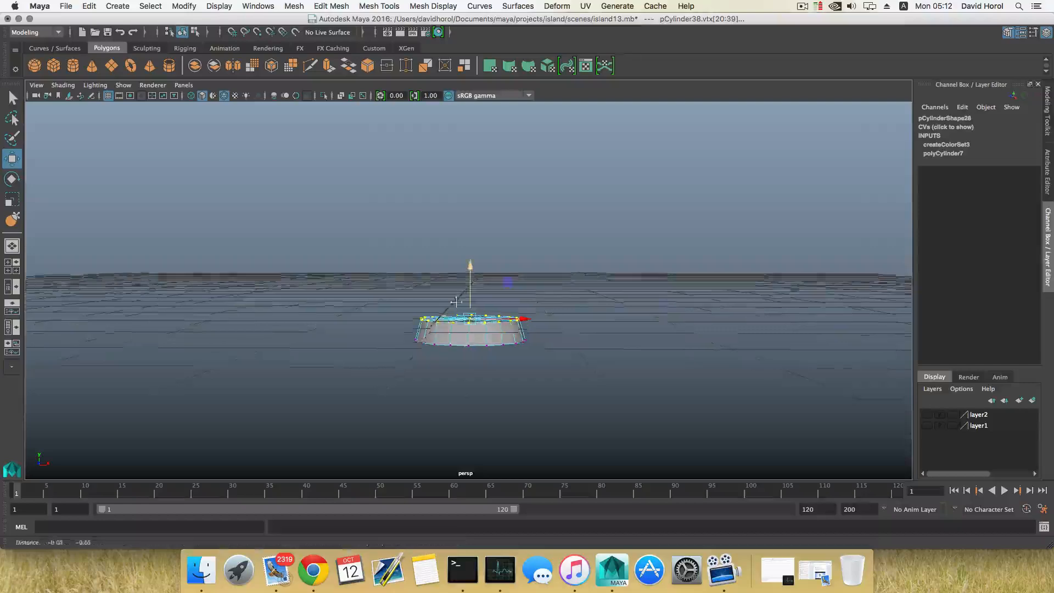
right_click(494, 258)
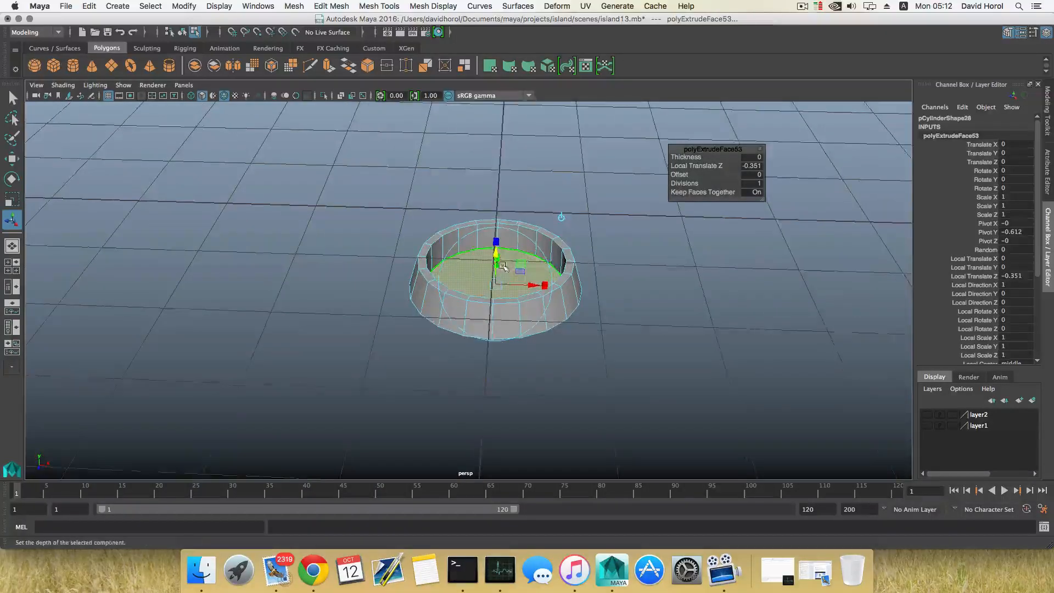
key("F8")
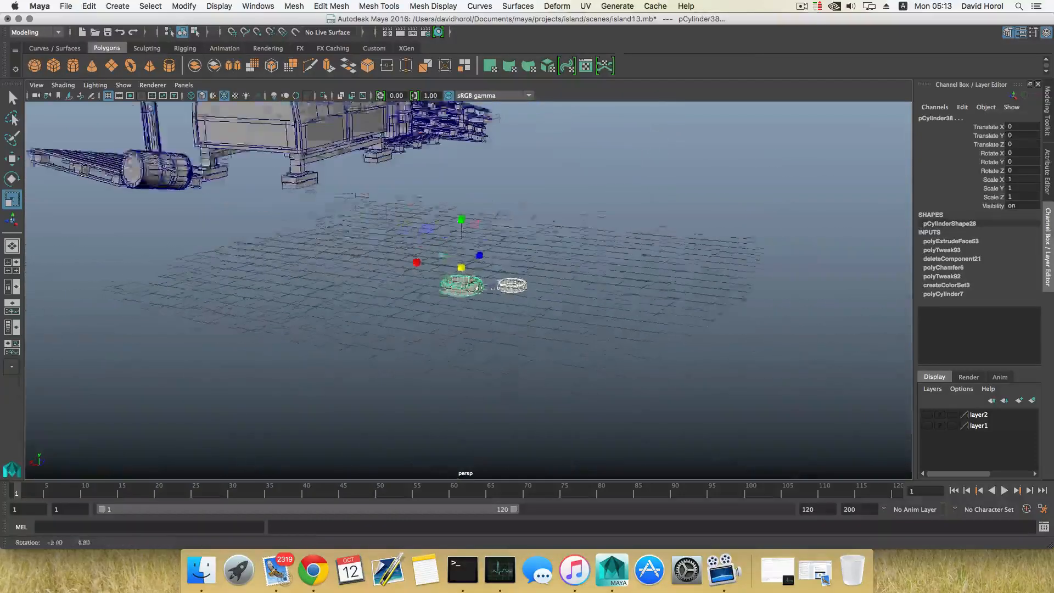
Show layer1 again and place the bowl and its smaller duplicate beside the dog house wall
left_click_drag(461, 268, 239, 290)
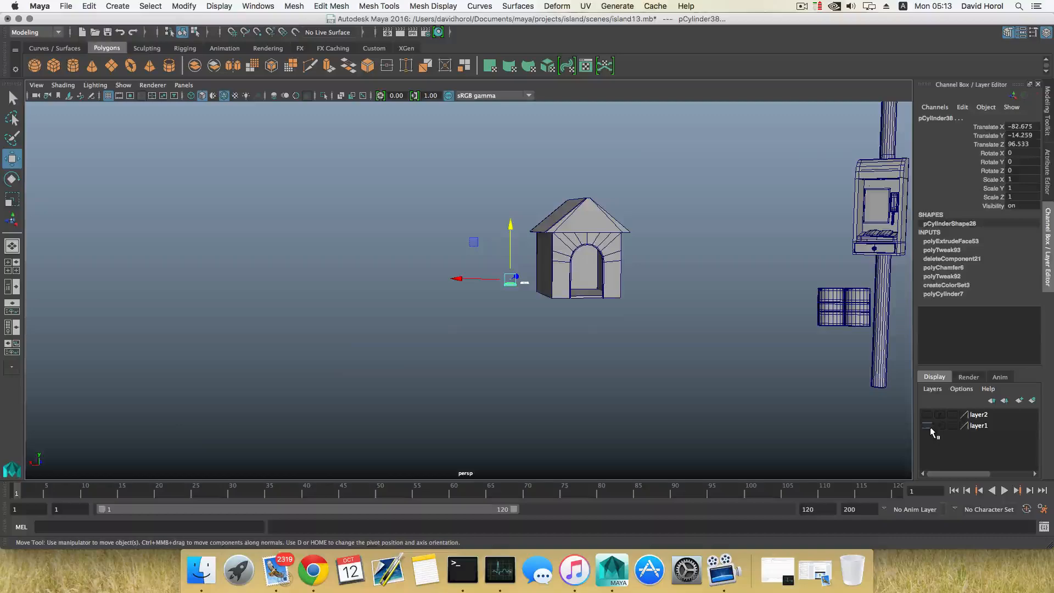
left_click(926, 426)
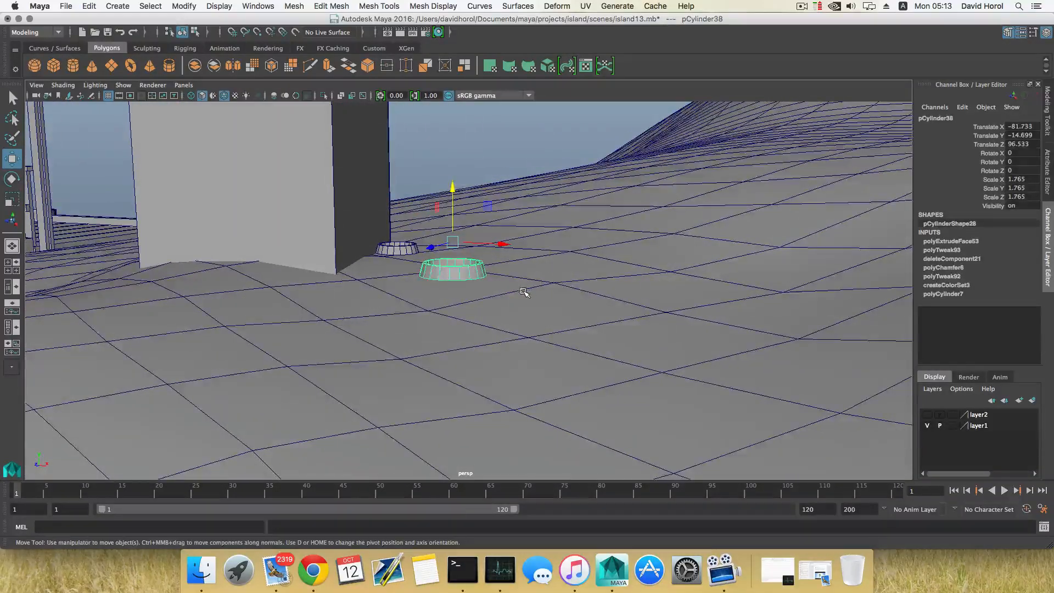
left_click(430, 311)
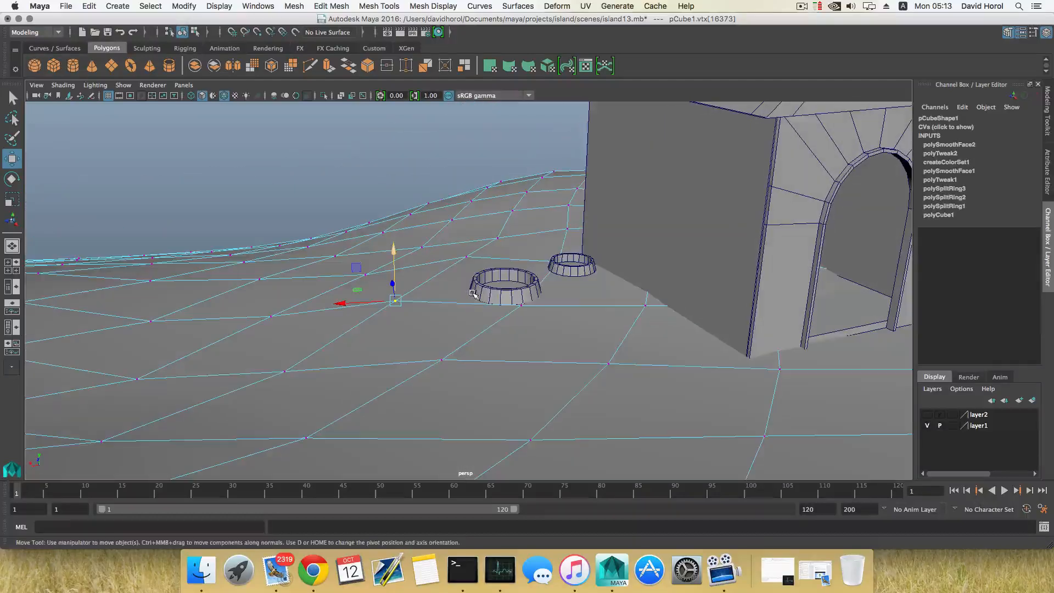
left_click(572, 267)
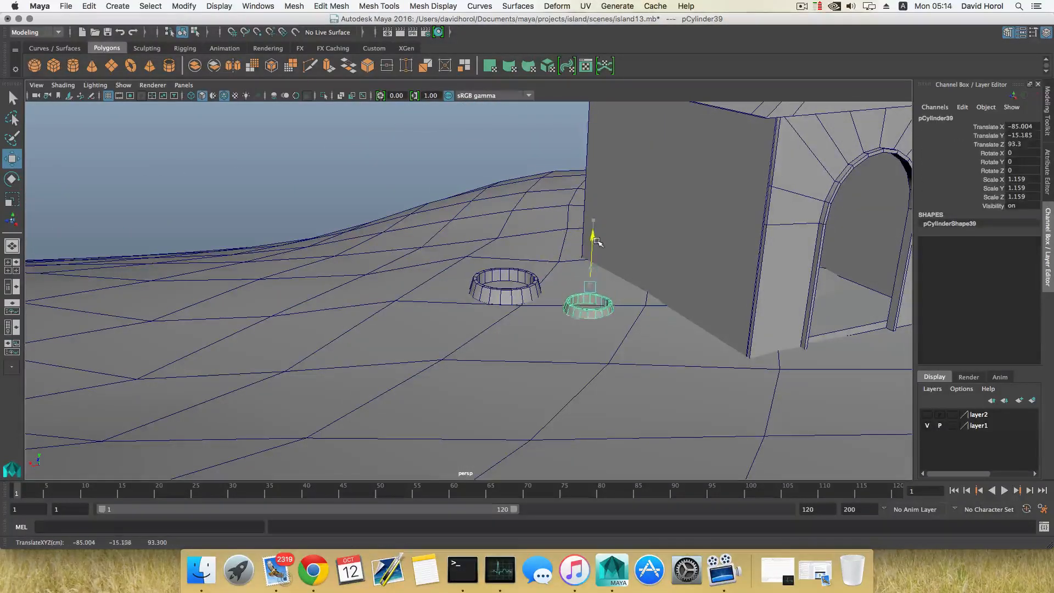
left_click(12, 179)
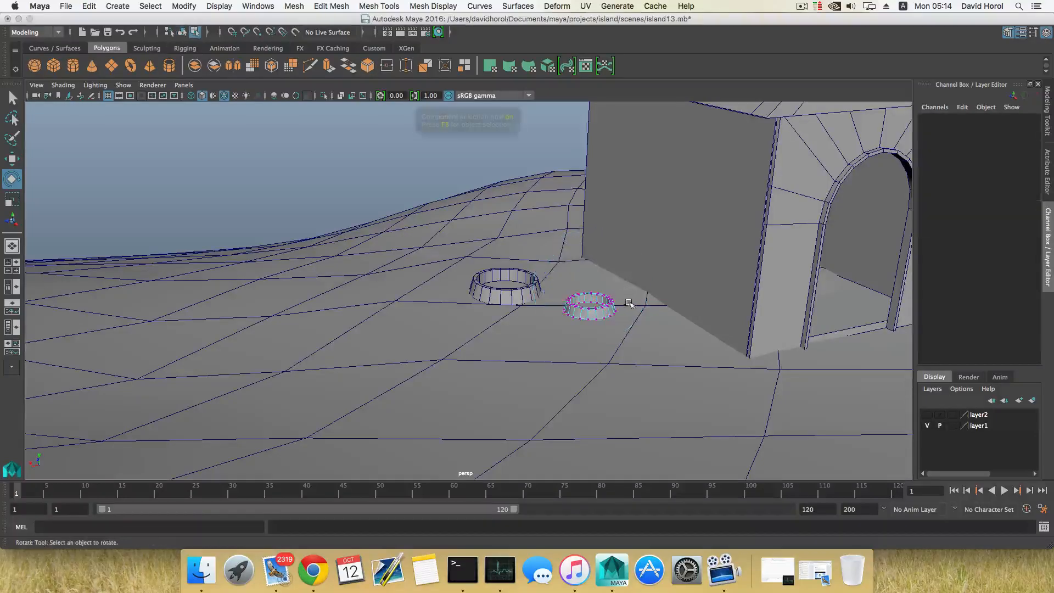
left_click(589, 307)
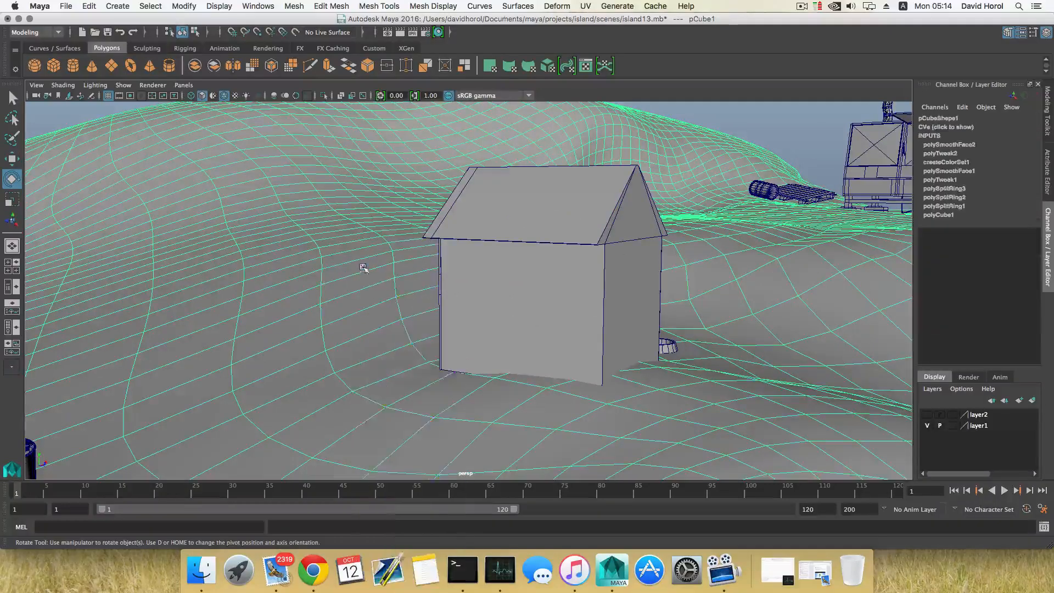
Move a terrain vertex beside the dog house and scale the front bowl to about 2.04
left_click(665, 346)
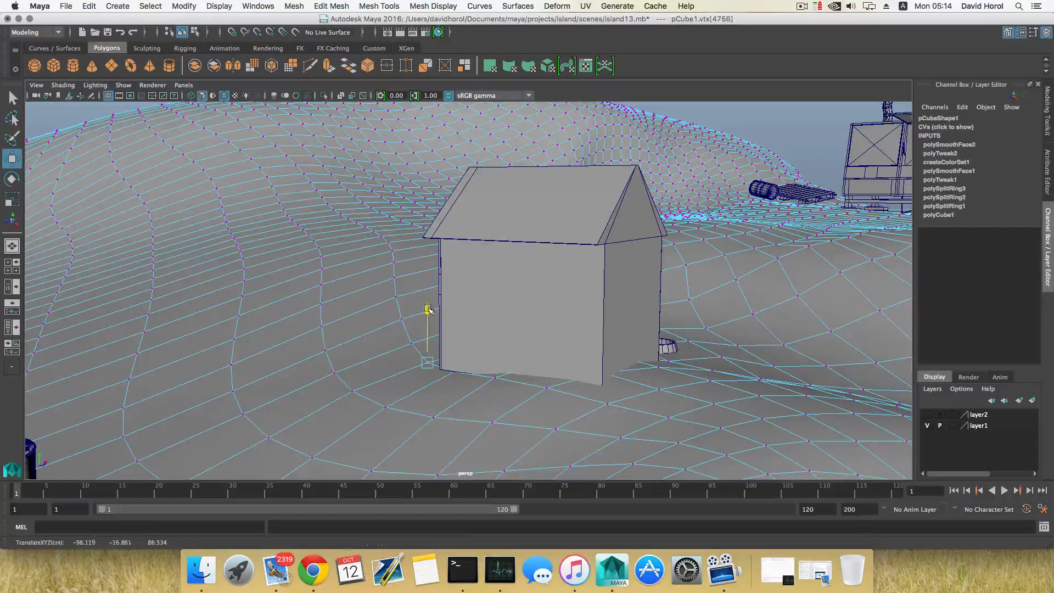
key("w")
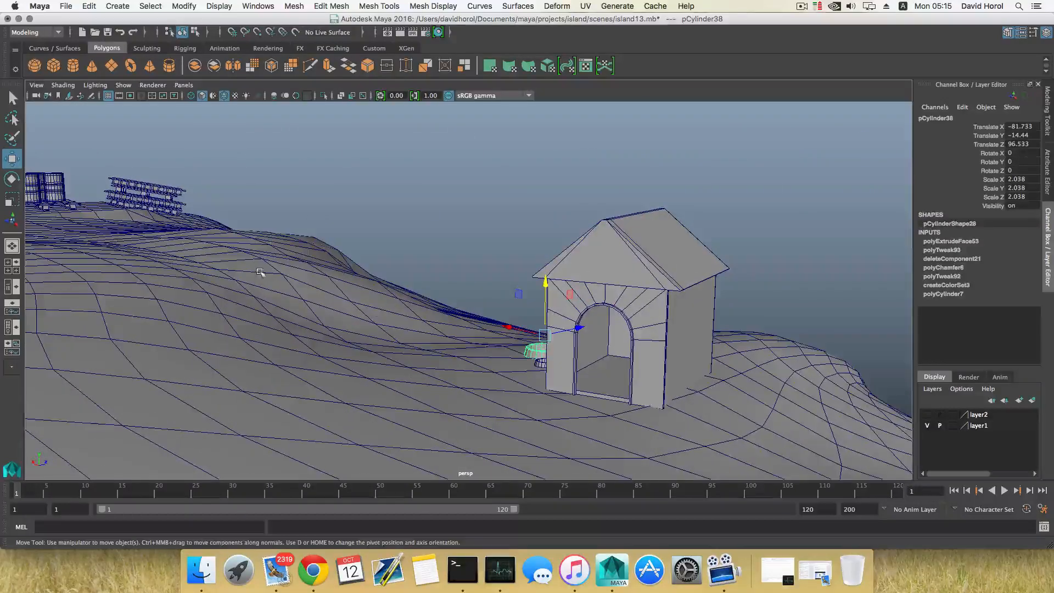
Increment and save the scene as island14.mb
left_click(65, 6)
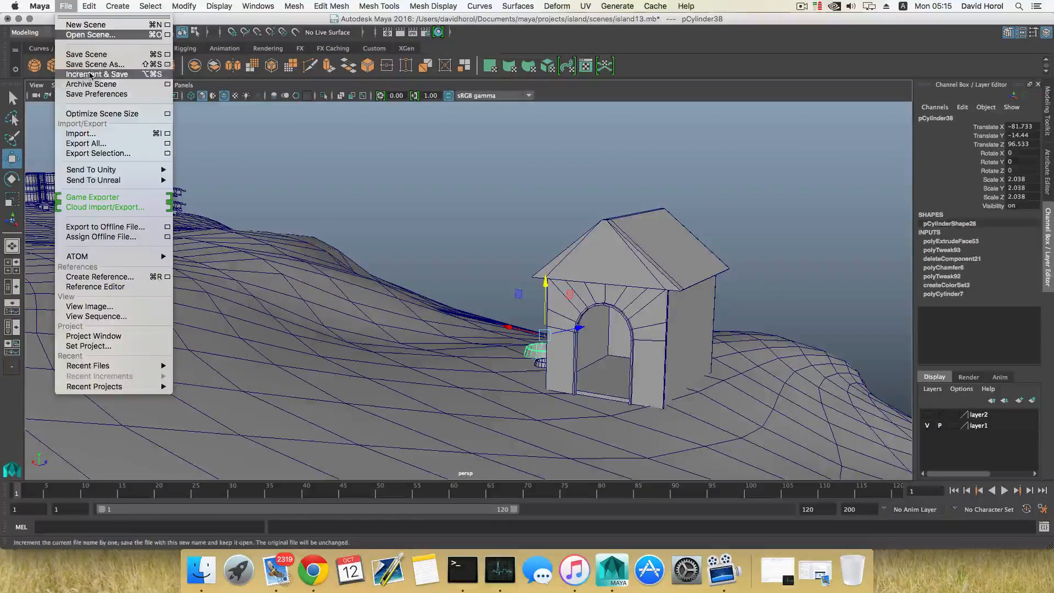
left_click(96, 64)
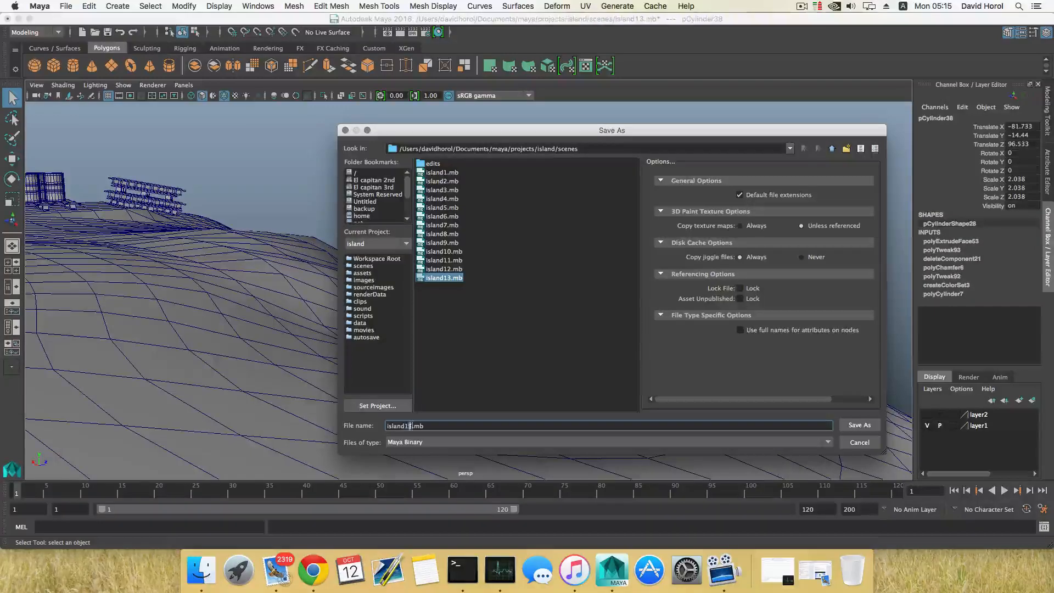
left_click(859, 425)
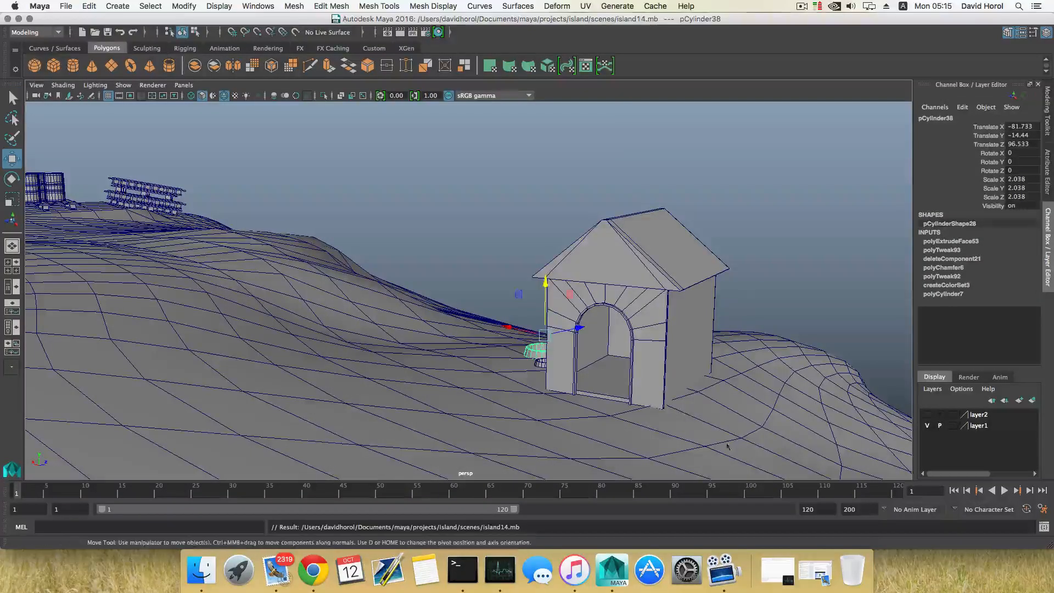